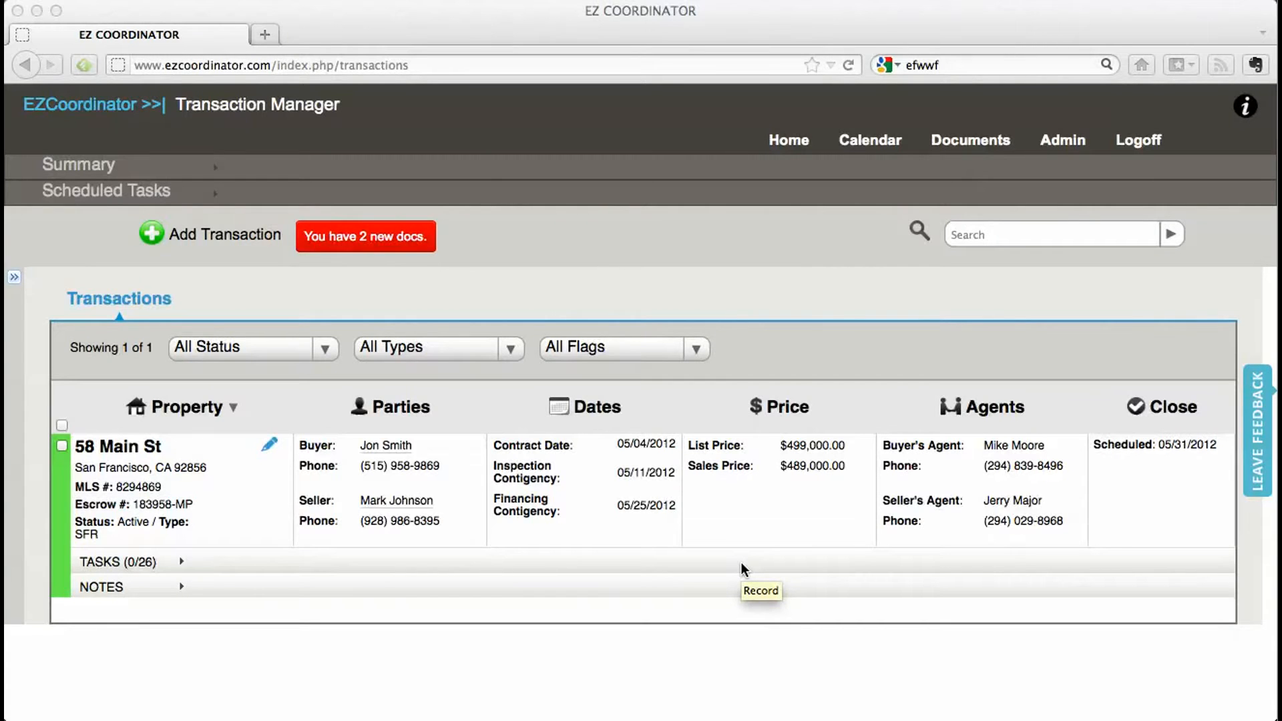
pyautogui.moveTo(645, 484)
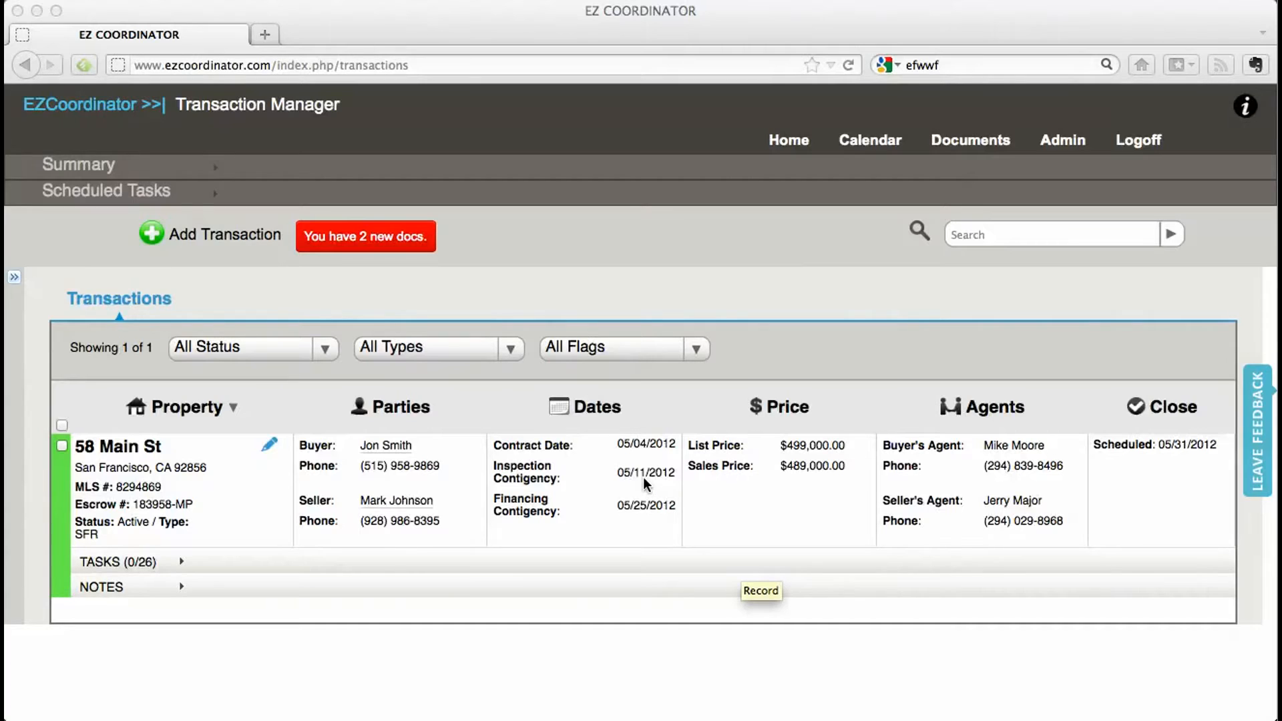
pyautogui.moveTo(517, 478)
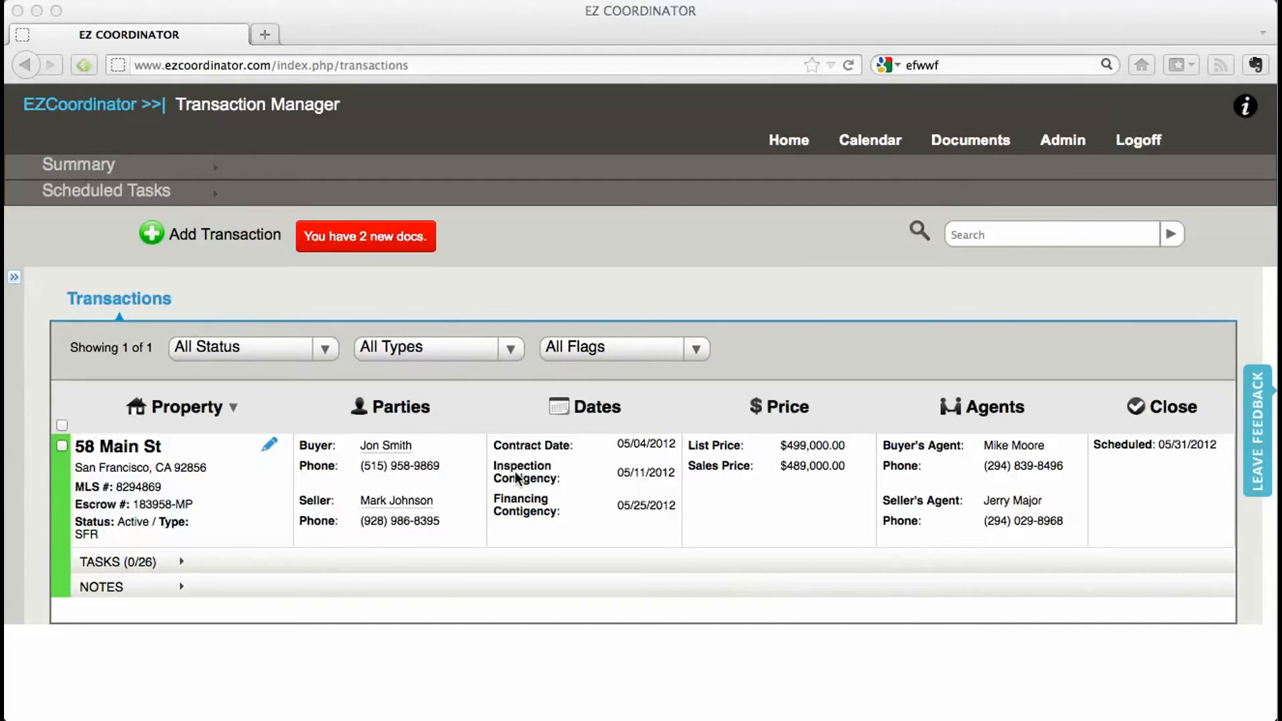
pyautogui.moveTo(468, 473)
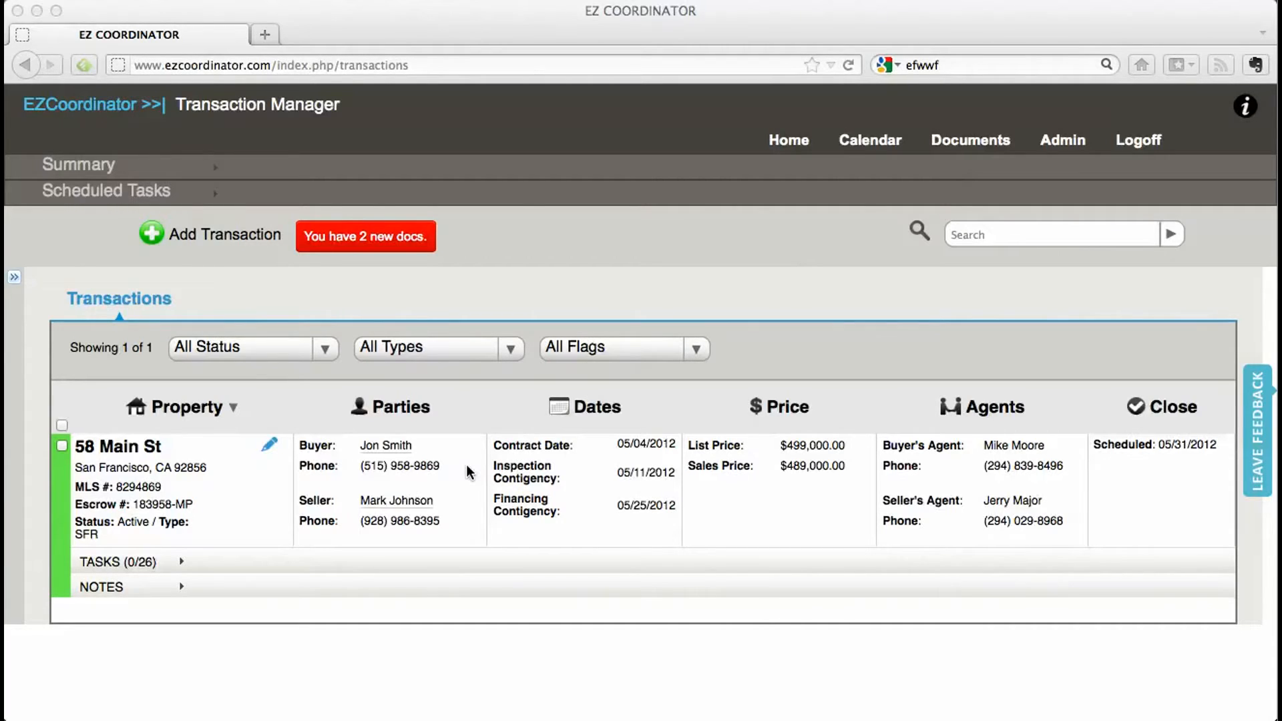
pyautogui.moveTo(196, 373)
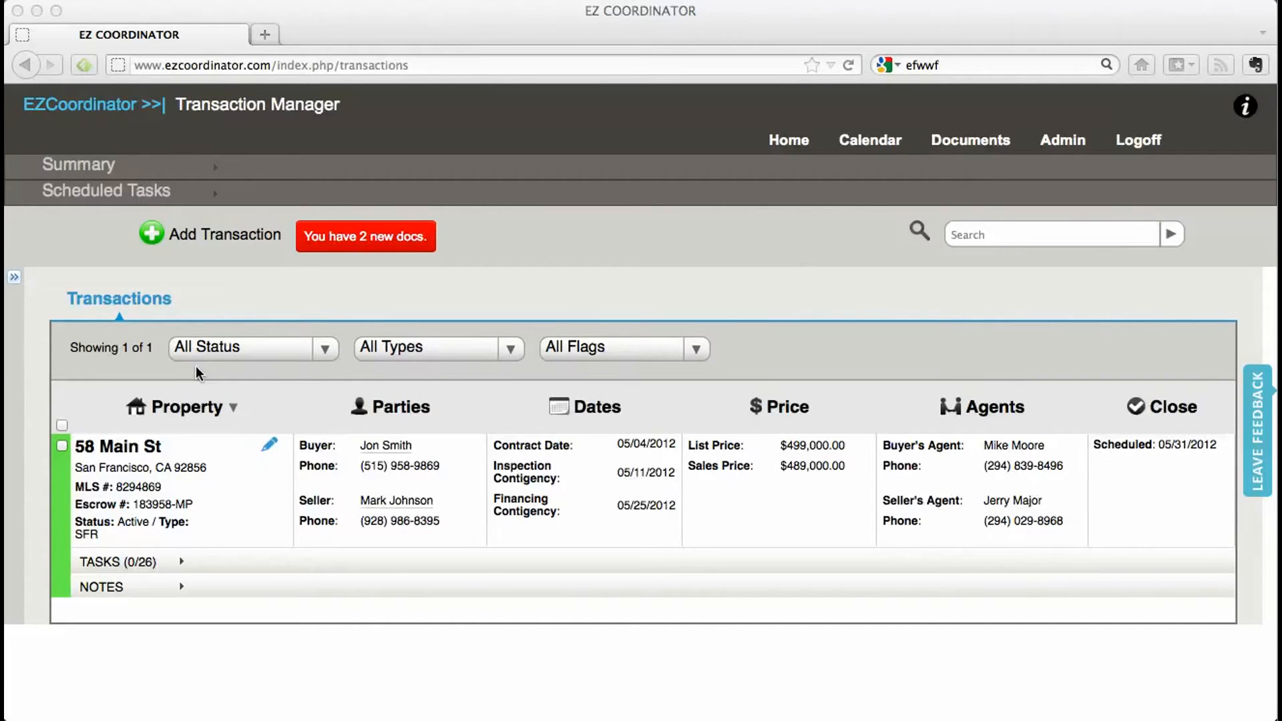
pyautogui.moveTo(14, 282)
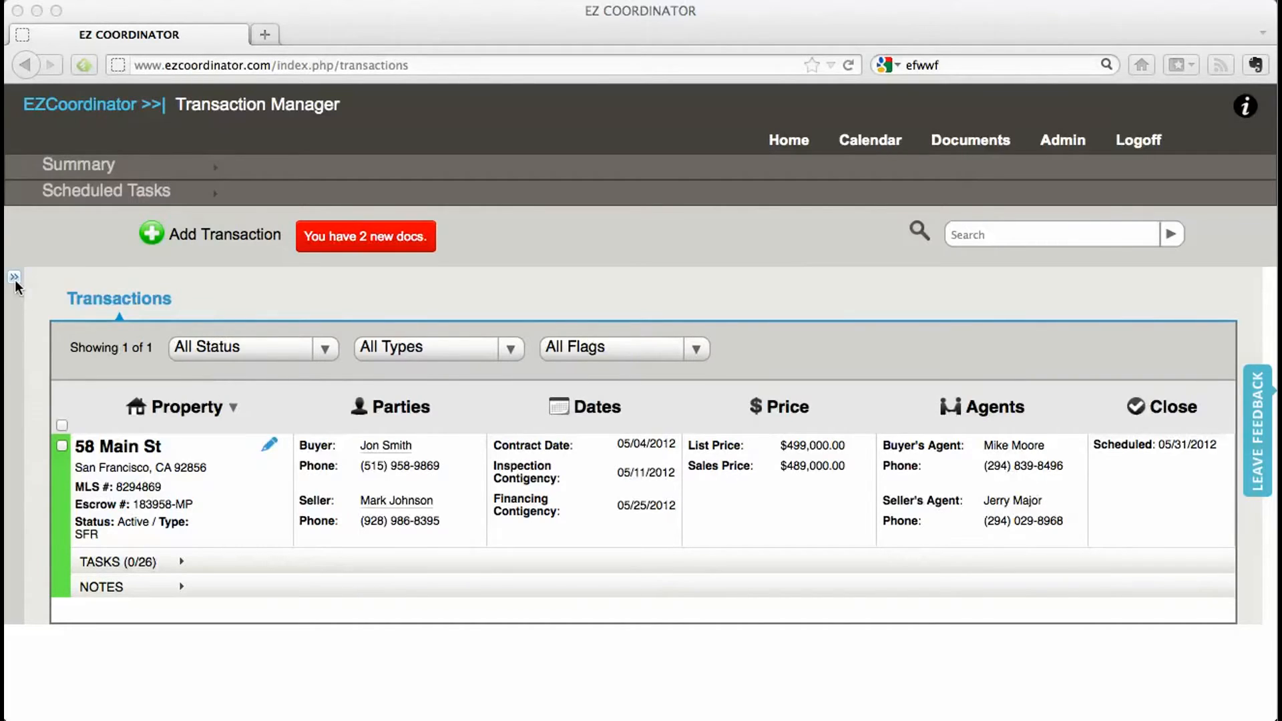
pyautogui.moveTo(42, 273)
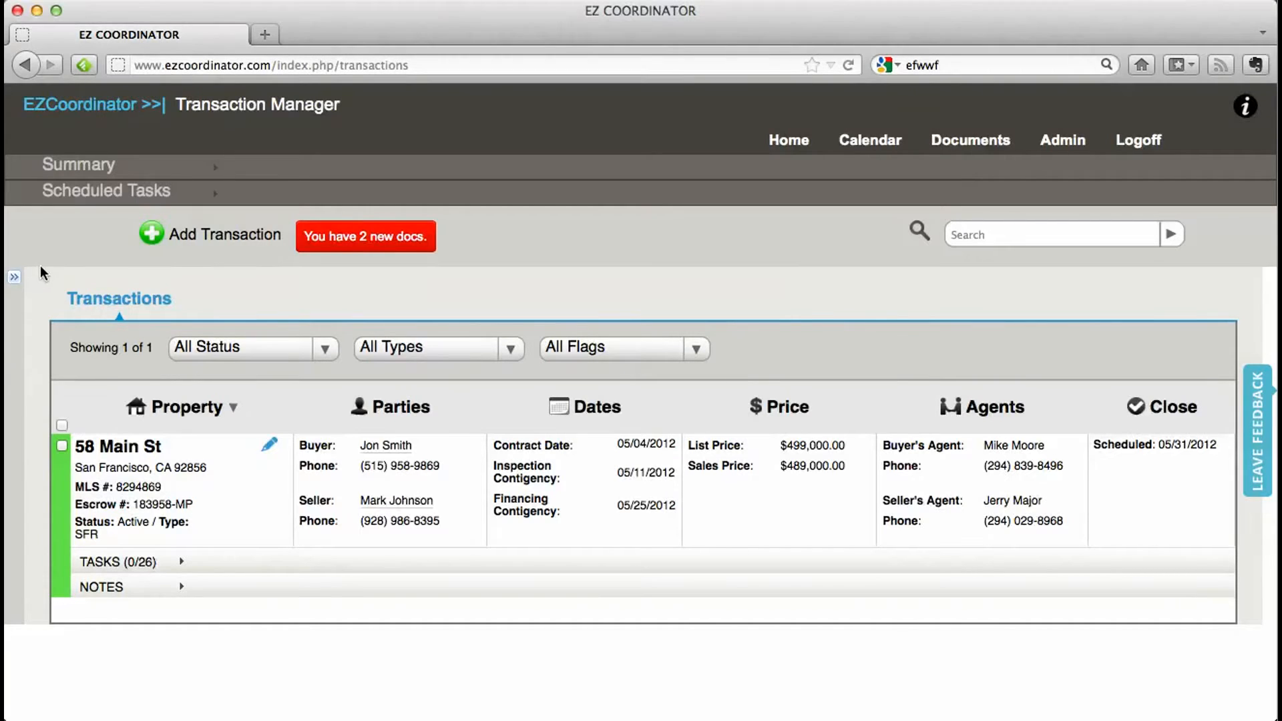
# Expand the Document Que panel to show Dodd Frank Form.pdf and Doc32.pdf
pyautogui.click(13, 276)
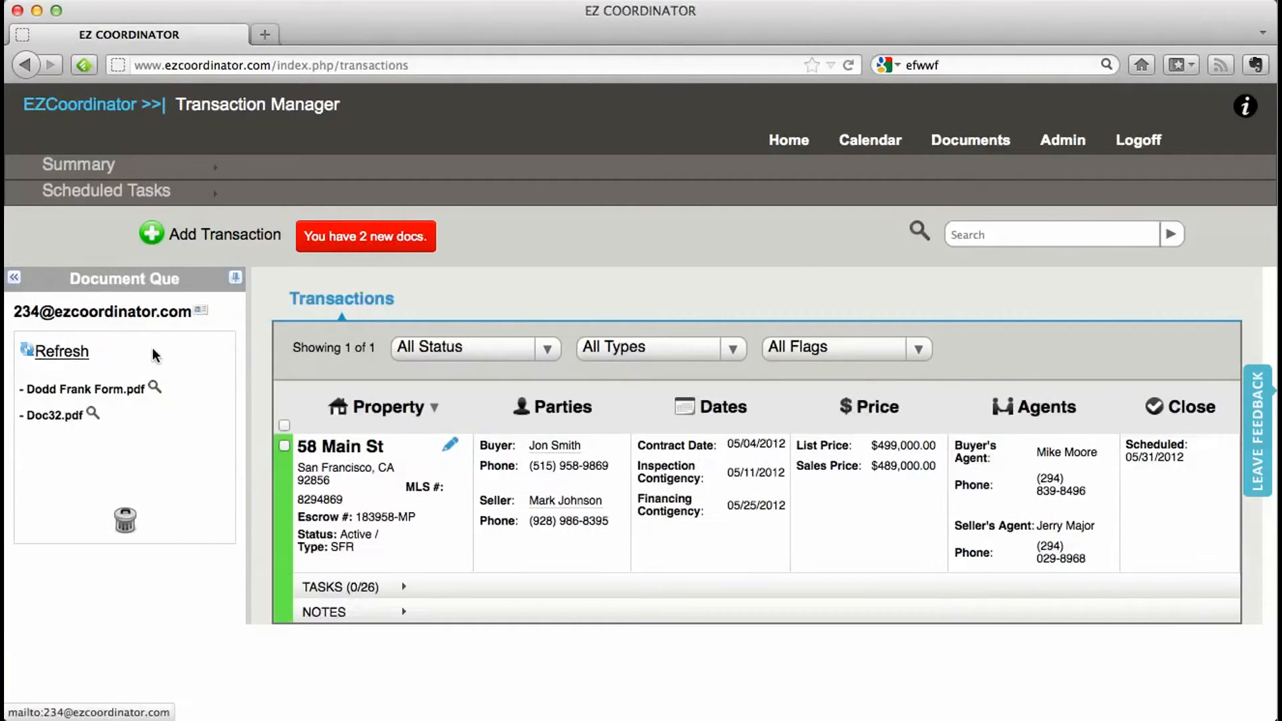
pyautogui.moveTo(77, 390)
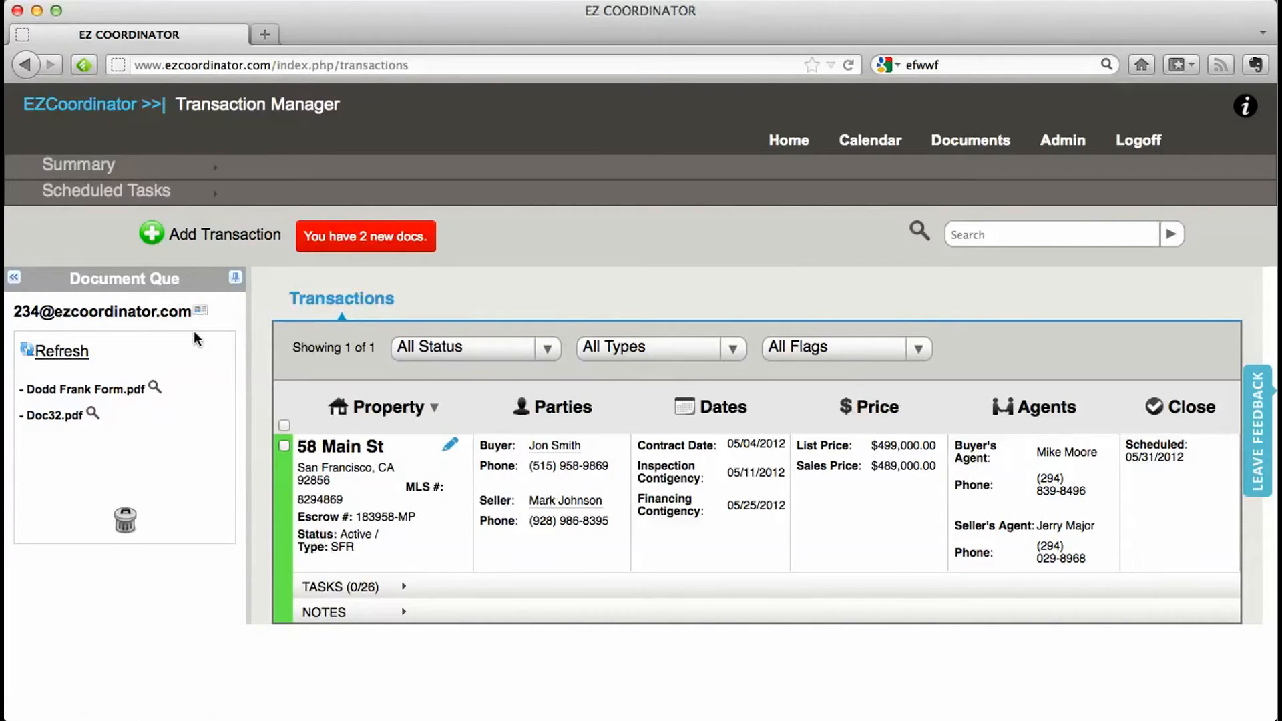
pyautogui.moveTo(117, 410)
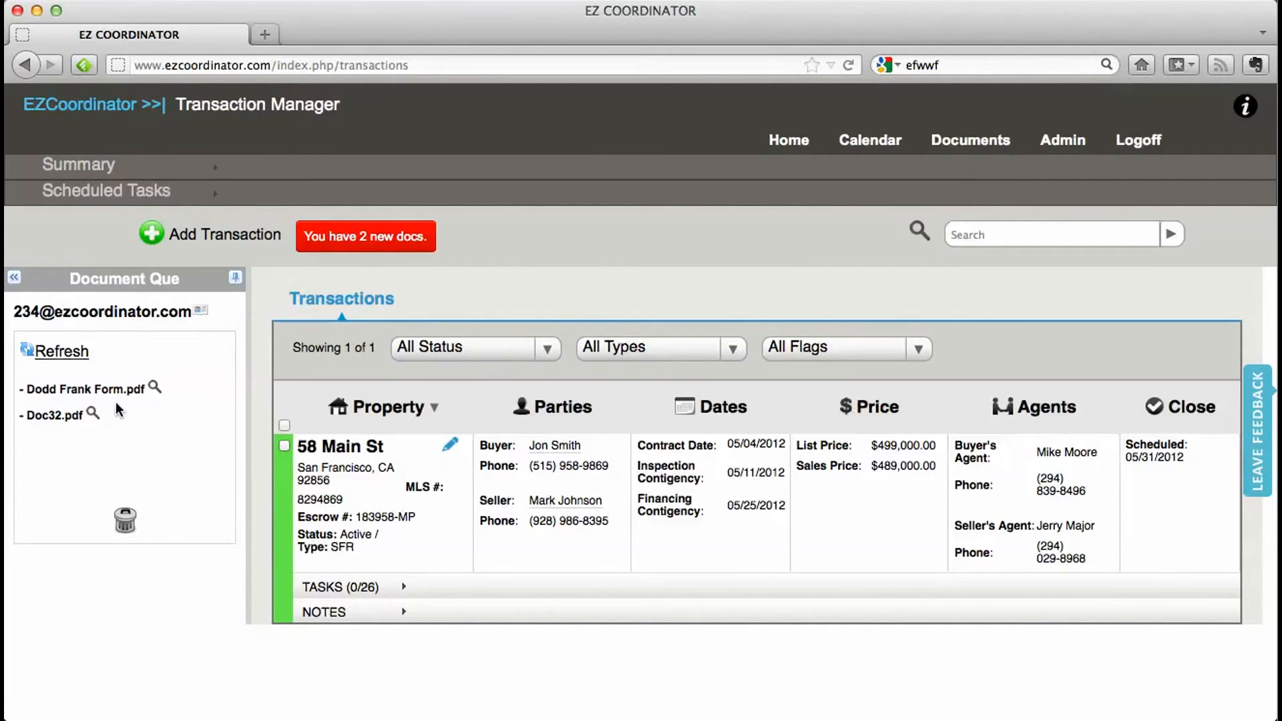
pyautogui.moveTo(120, 320)
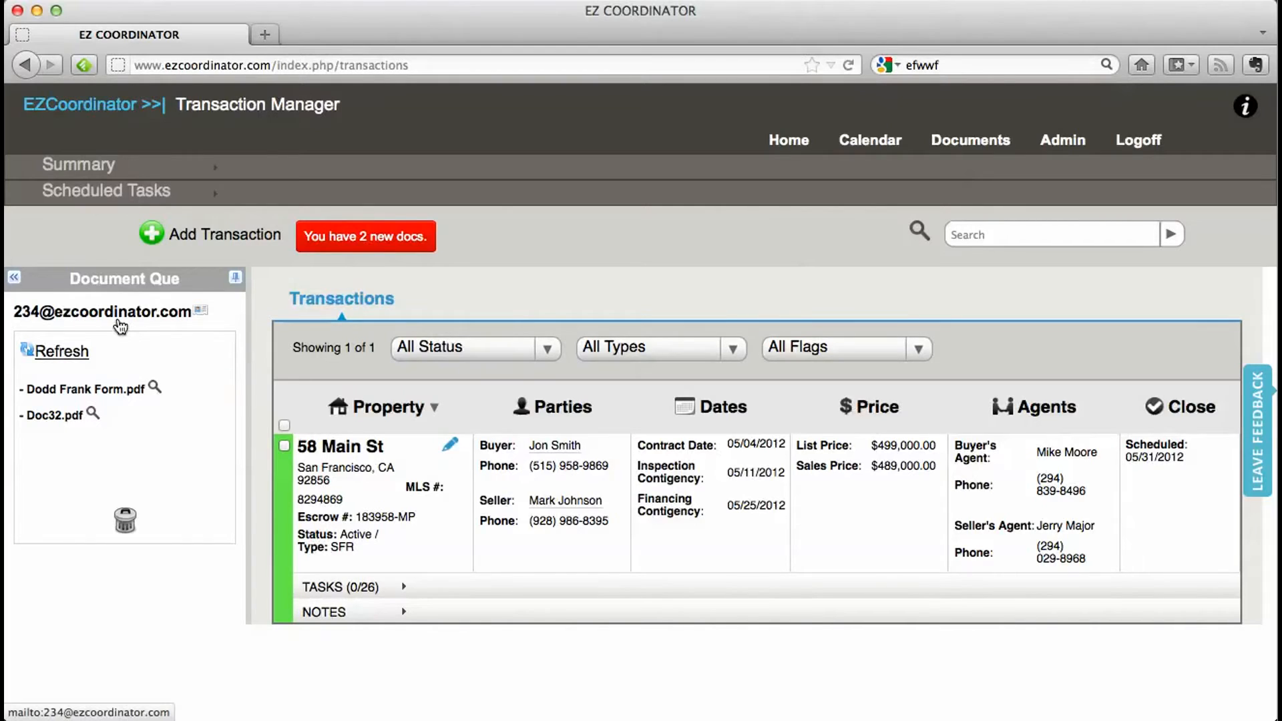
pyautogui.moveTo(216, 368)
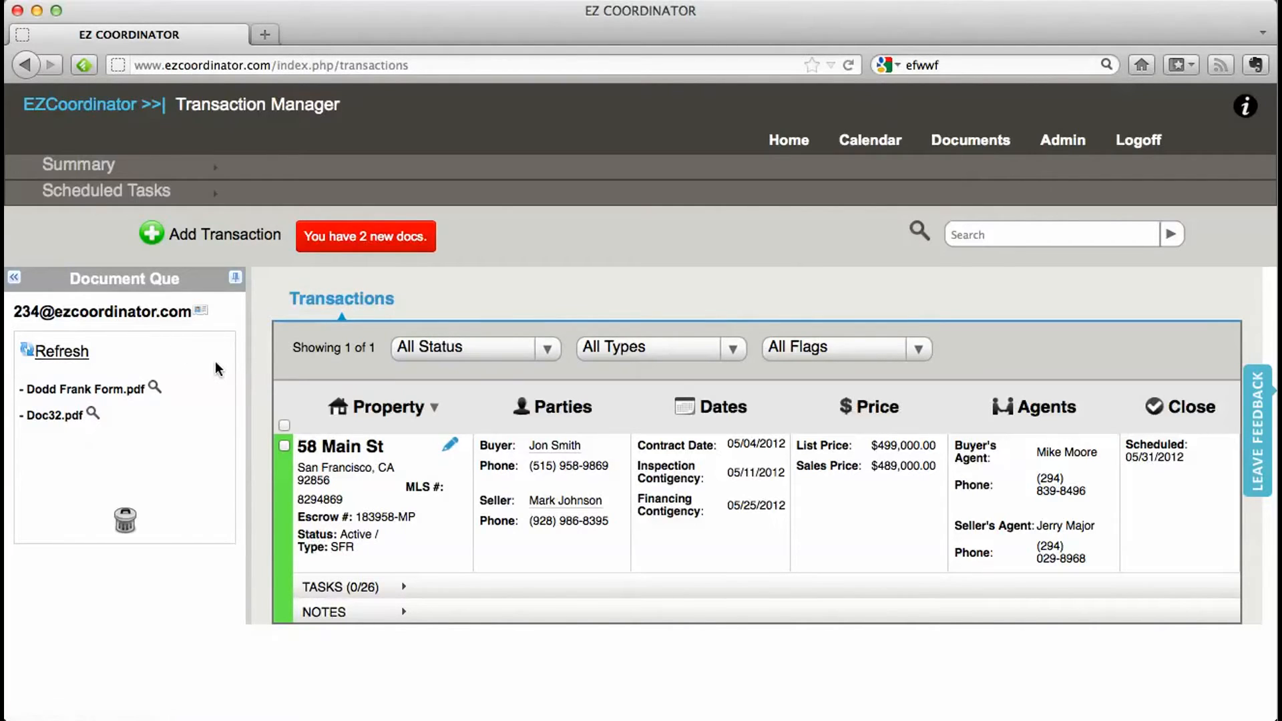
pyautogui.moveTo(151, 409)
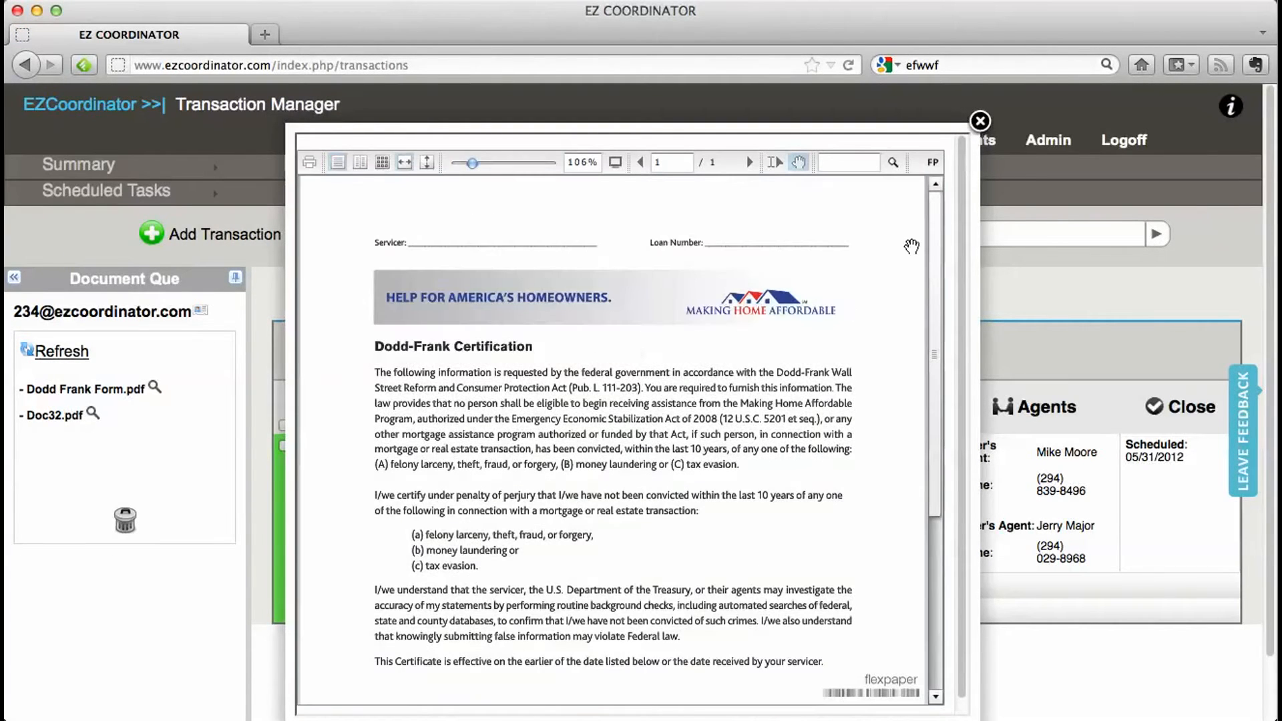
pyautogui.click(979, 121)
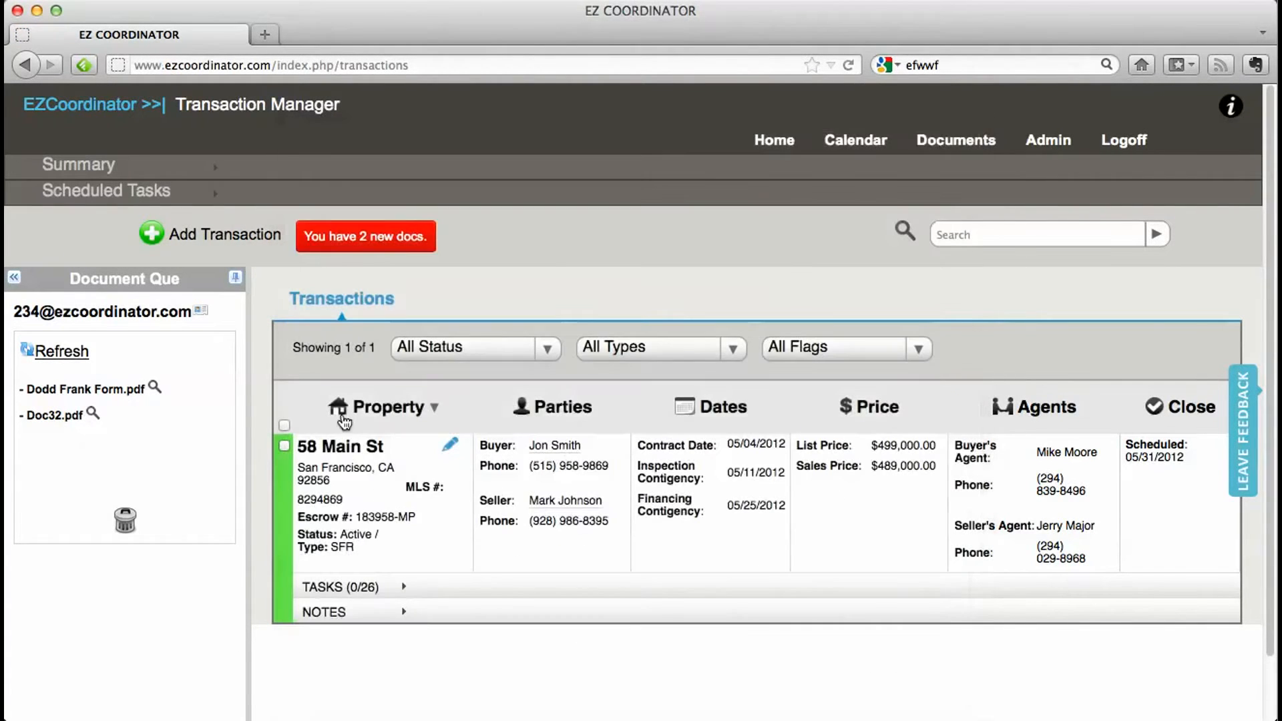
pyautogui.moveTo(96, 395)
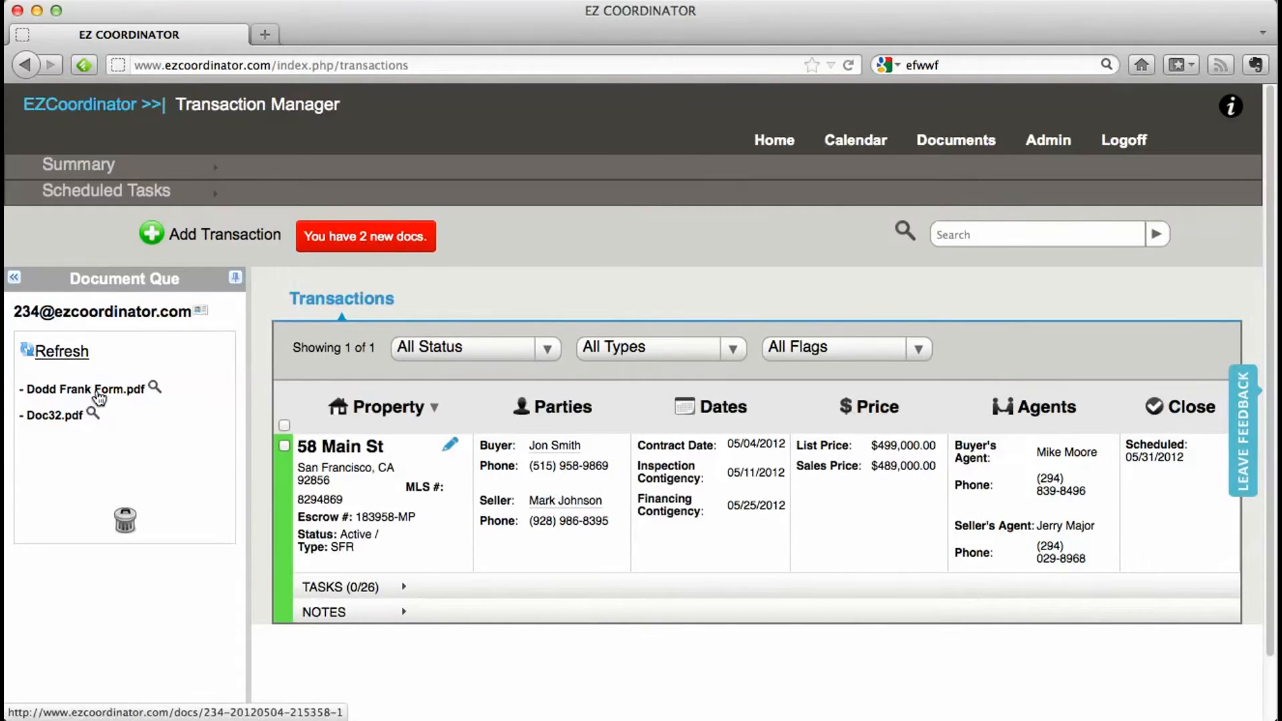
pyautogui.moveTo(413, 517)
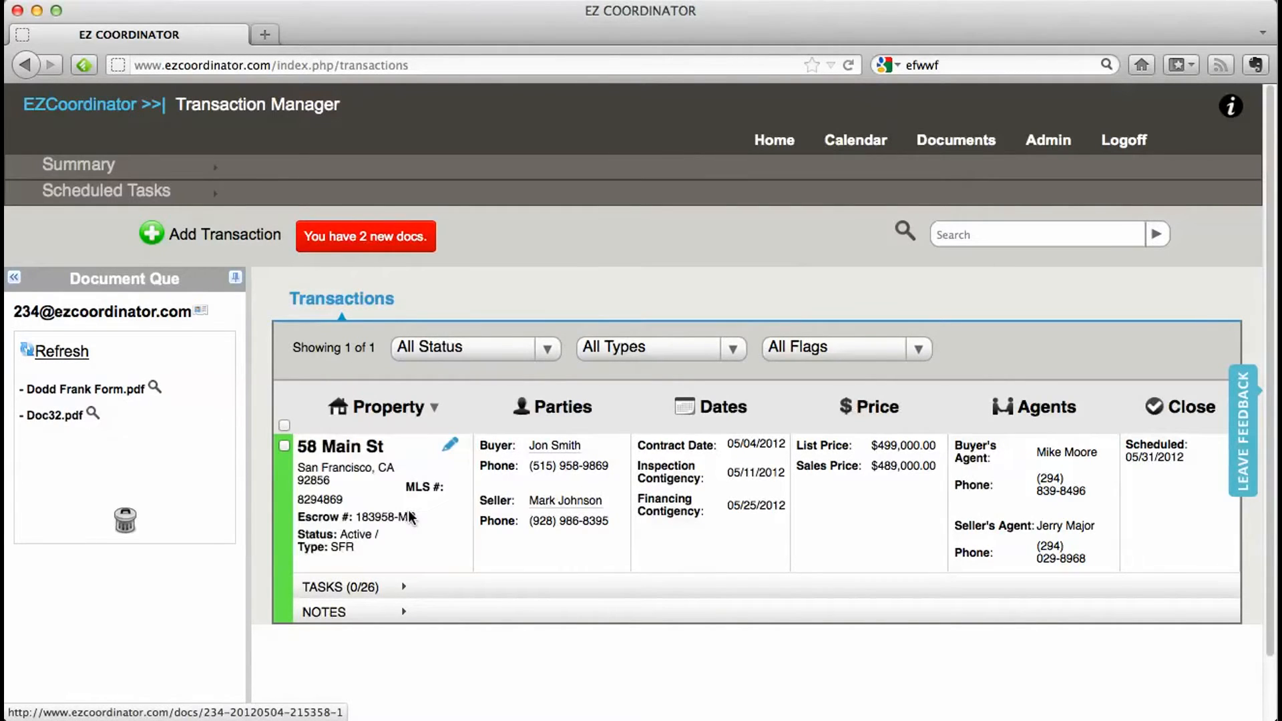
pyautogui.click(154, 386)
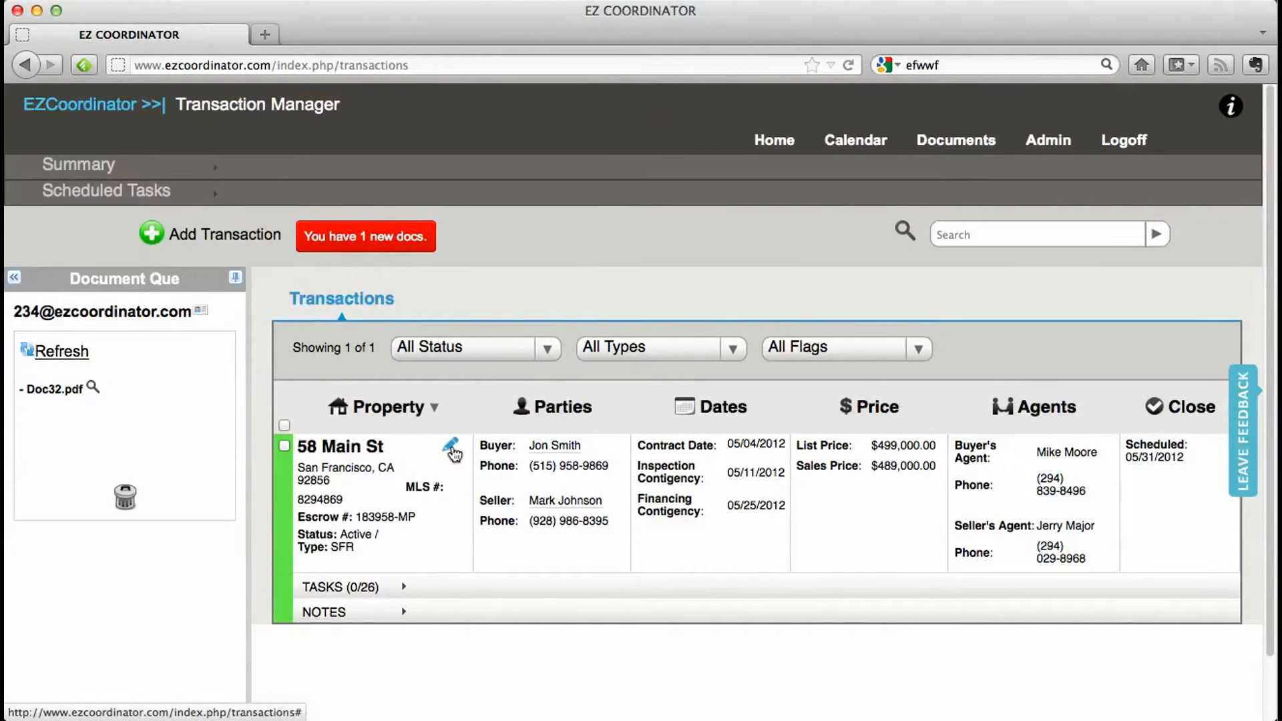
# Open the 58 Main St transaction and expand its Documents list with Dodd Frank Form.pdf
pyautogui.click(451, 449)
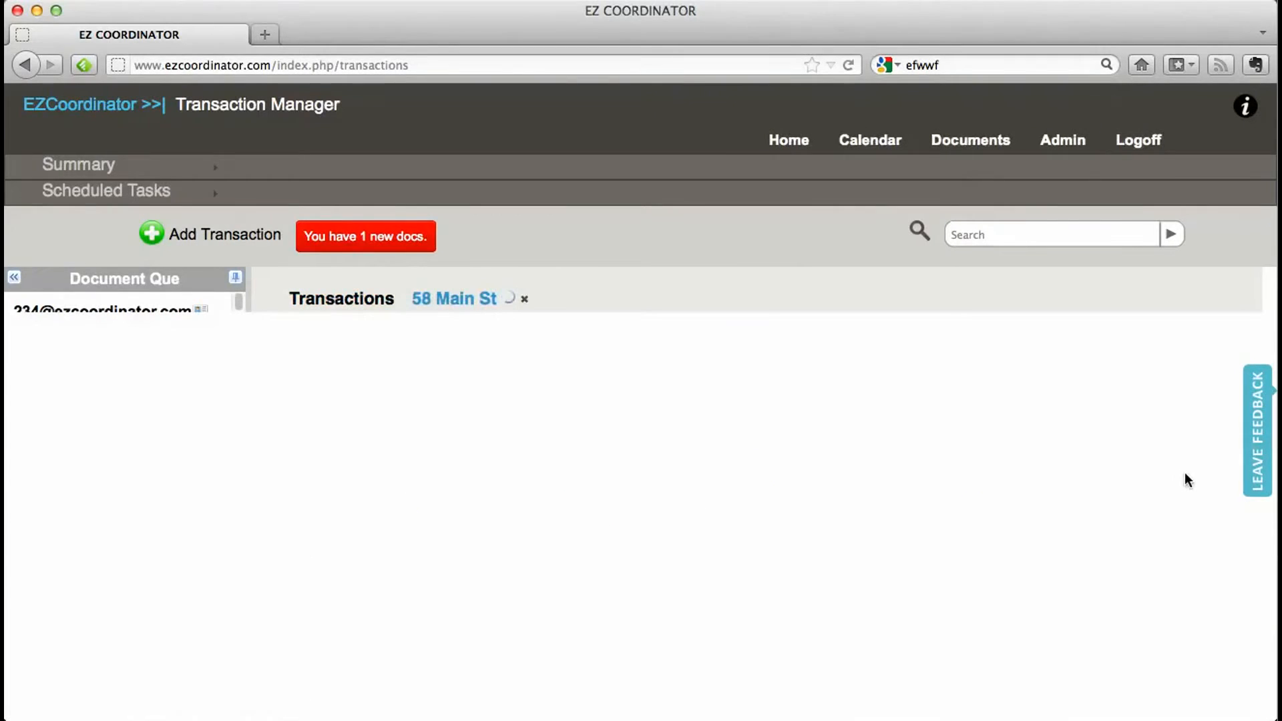
pyautogui.moveTo(1260, 342)
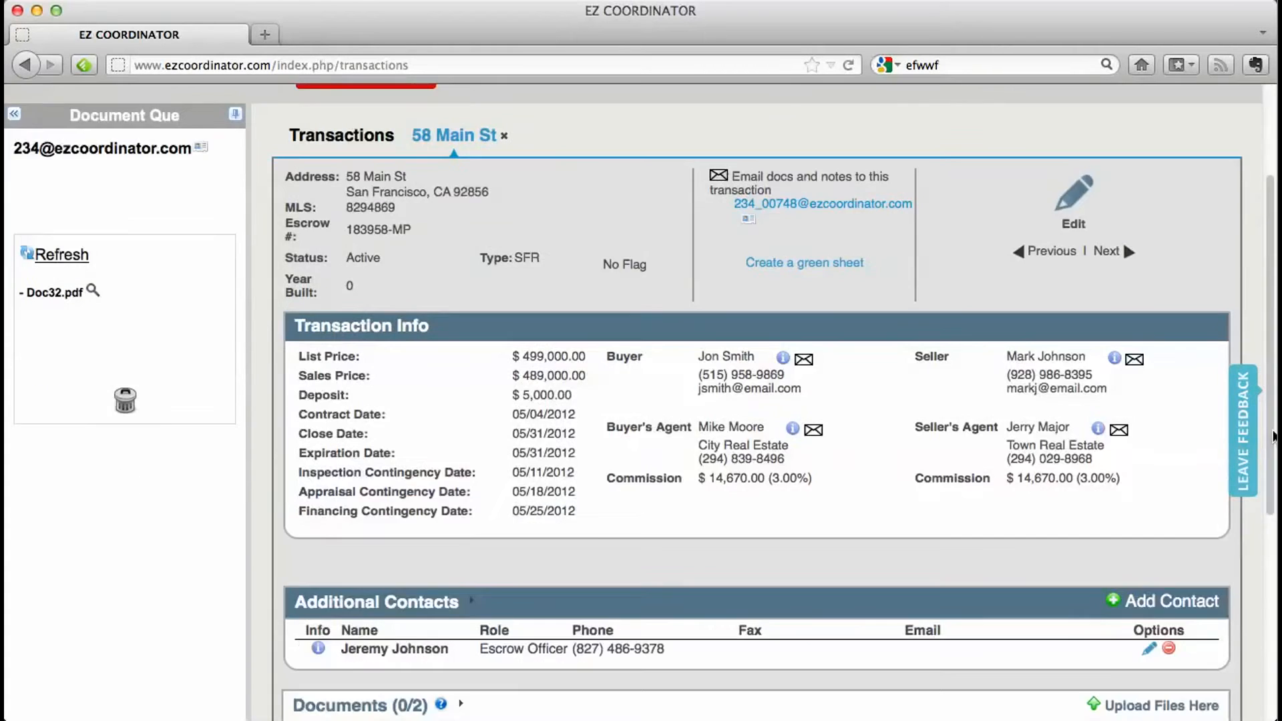
pyautogui.scroll(-3)
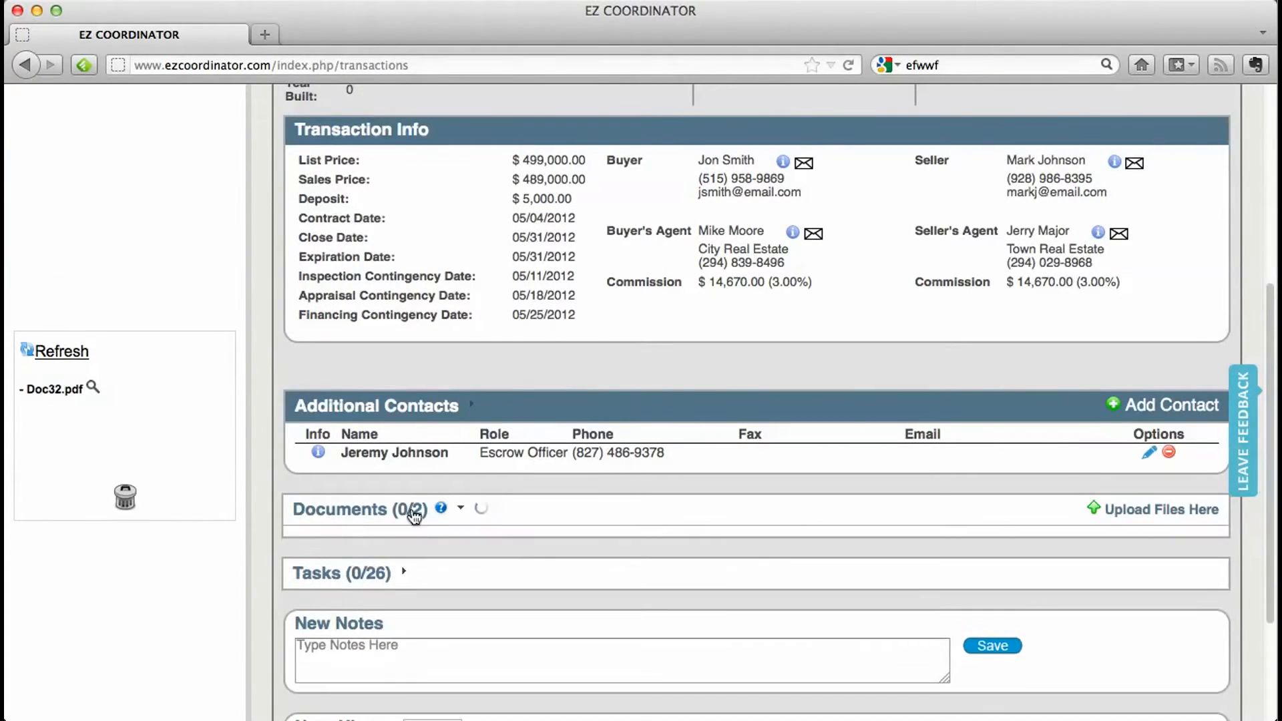
pyautogui.click(358, 509)
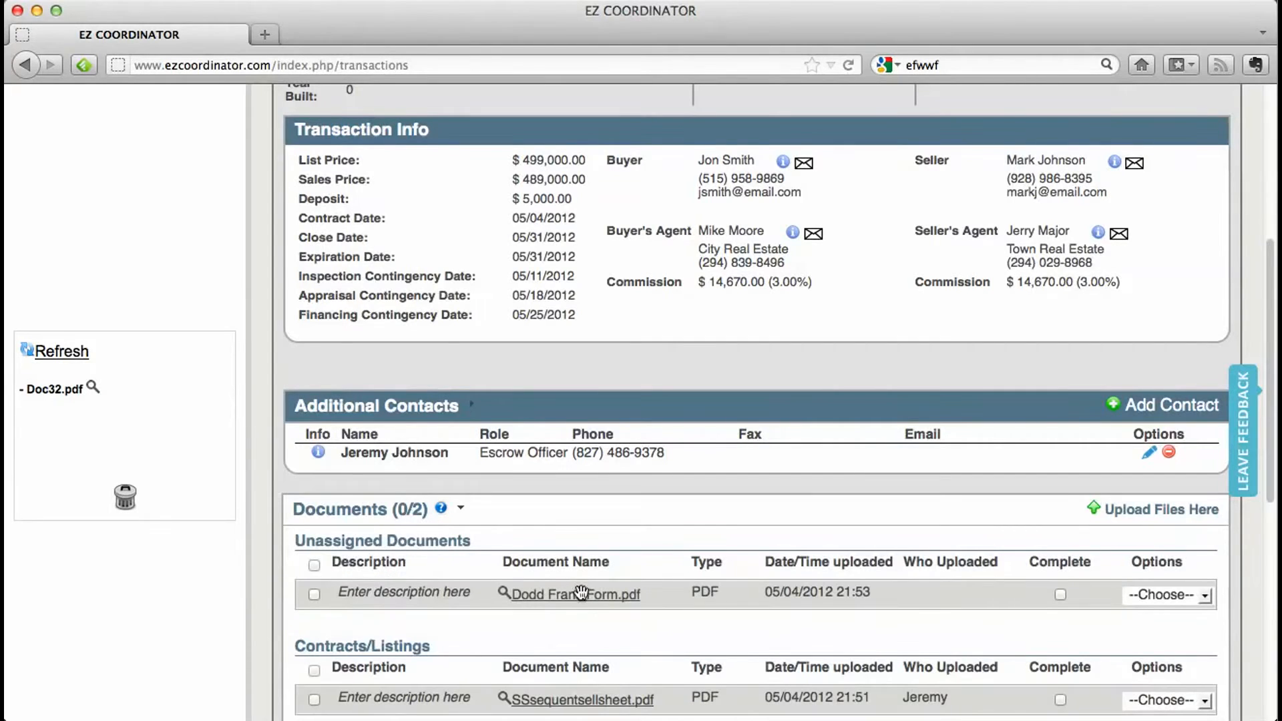
pyautogui.moveTo(1273, 473)
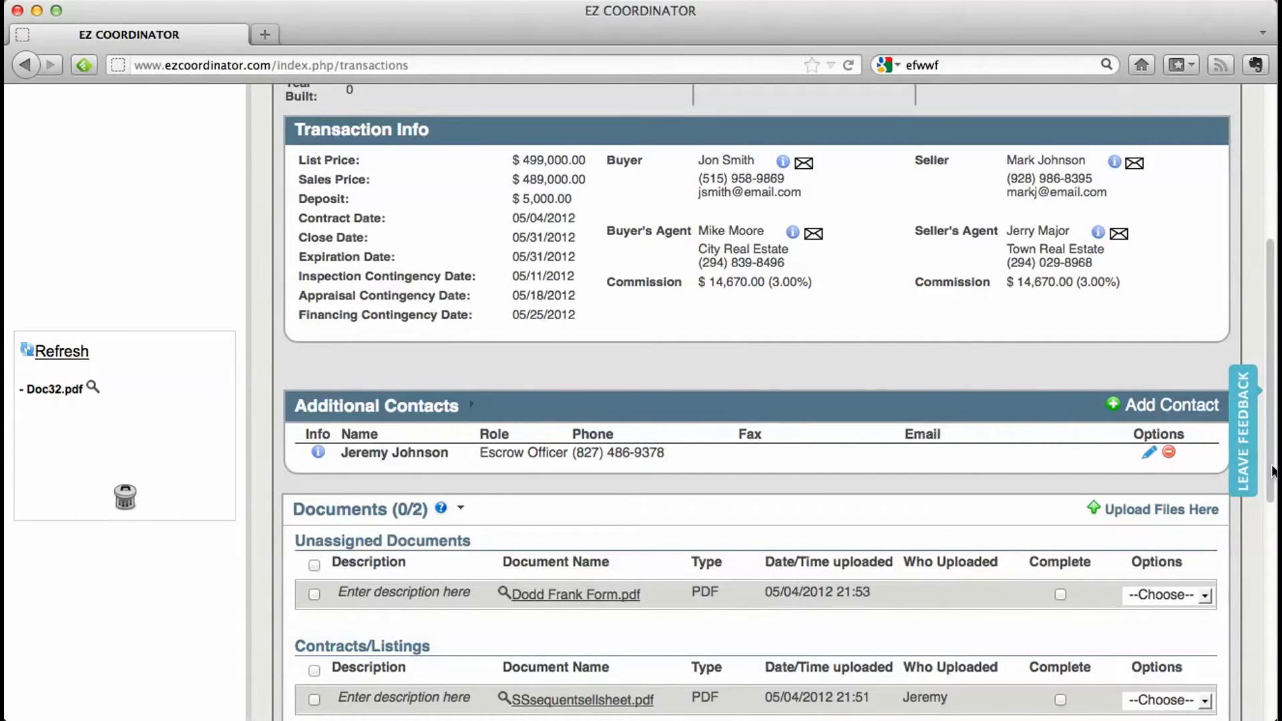
pyautogui.scroll(-3)
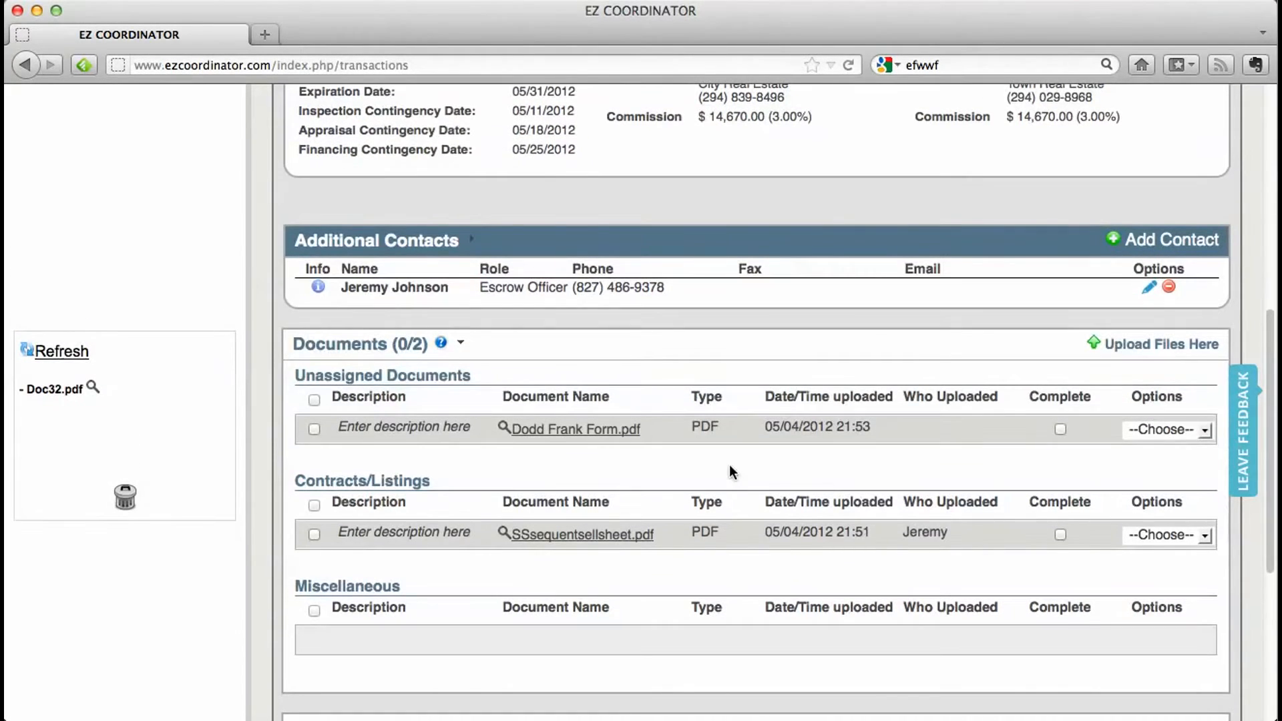
pyautogui.moveTo(486, 434)
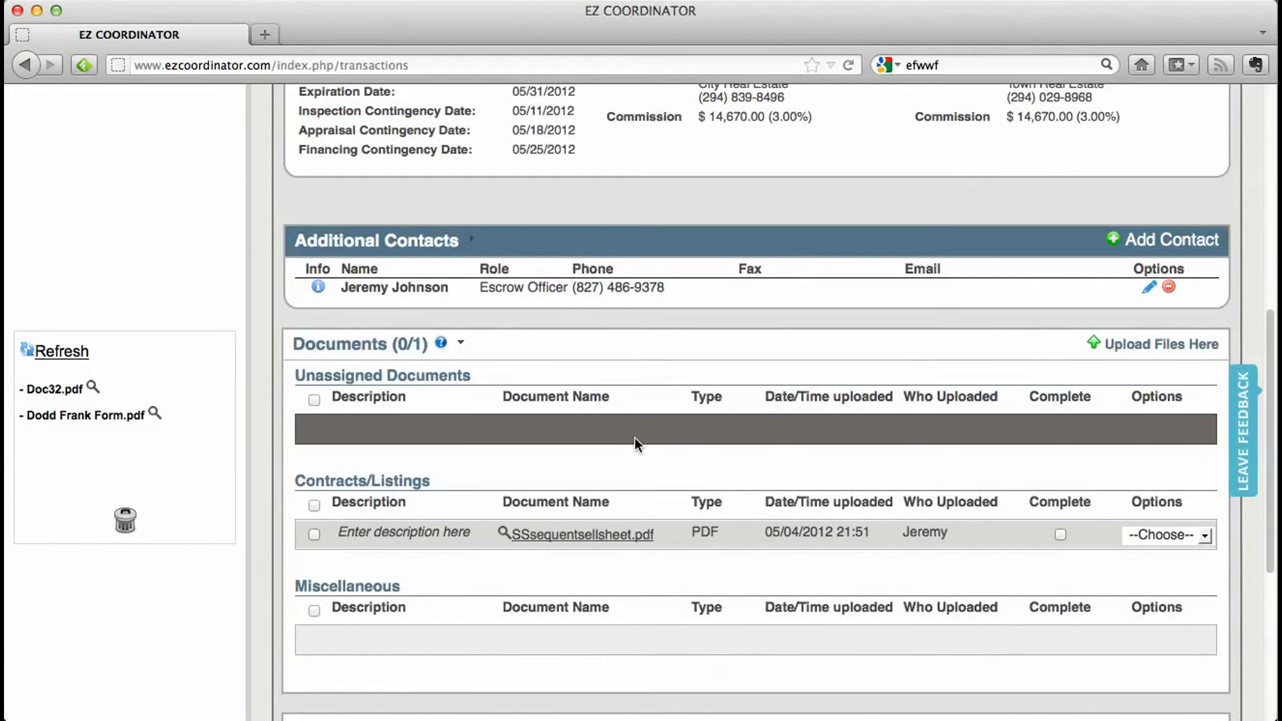
pyautogui.moveTo(431, 353)
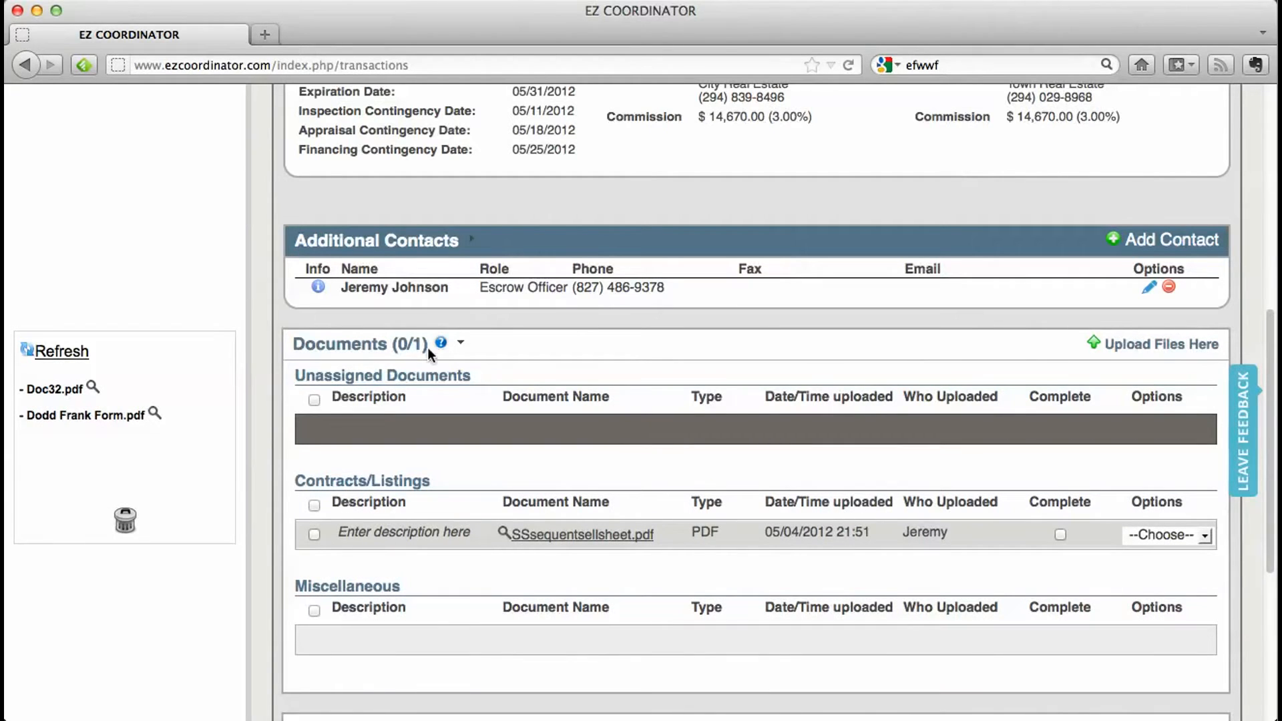
# Collapse the Documents (0/1) section and return to the top of the page
pyautogui.click(459, 342)
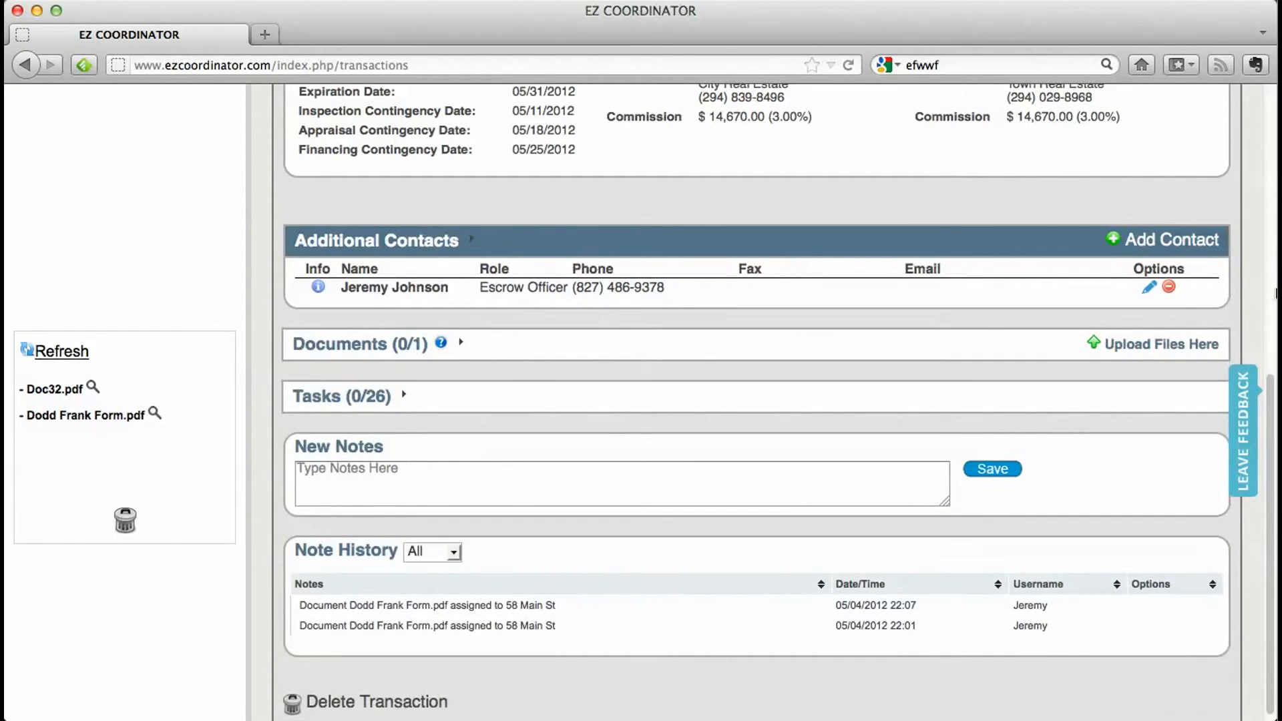
pyautogui.scroll(3)
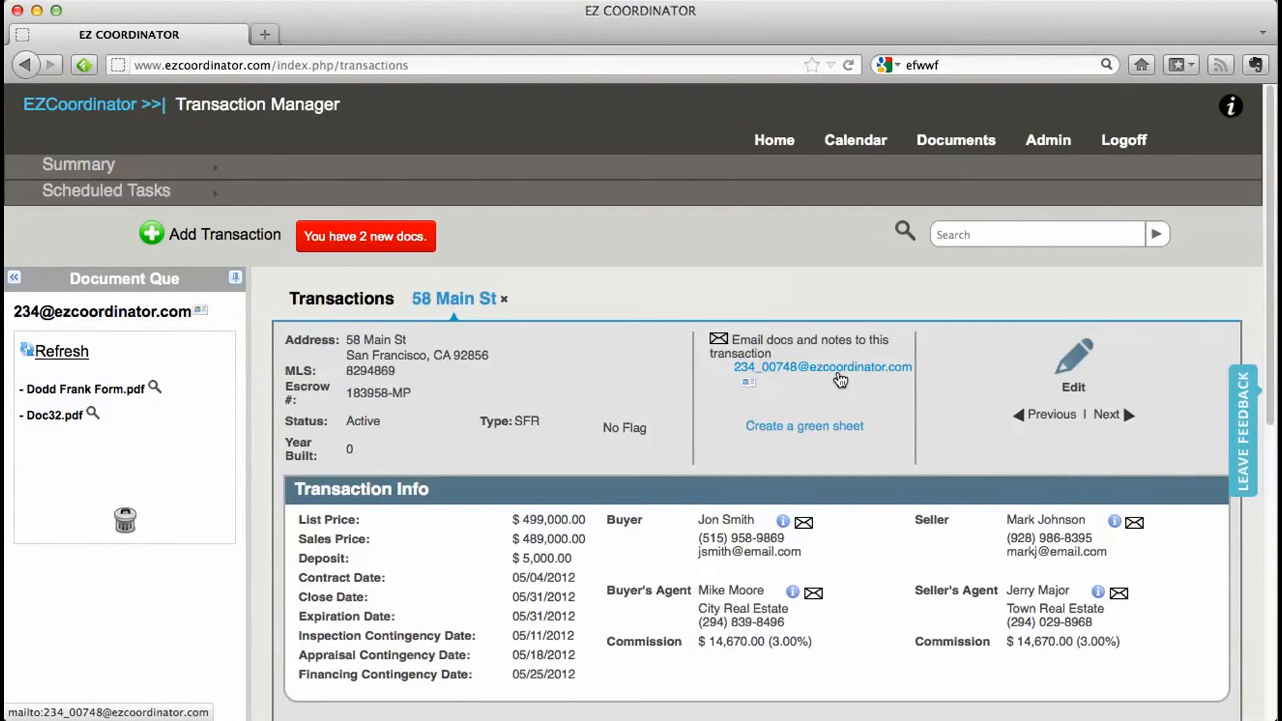
pyautogui.moveTo(808, 379)
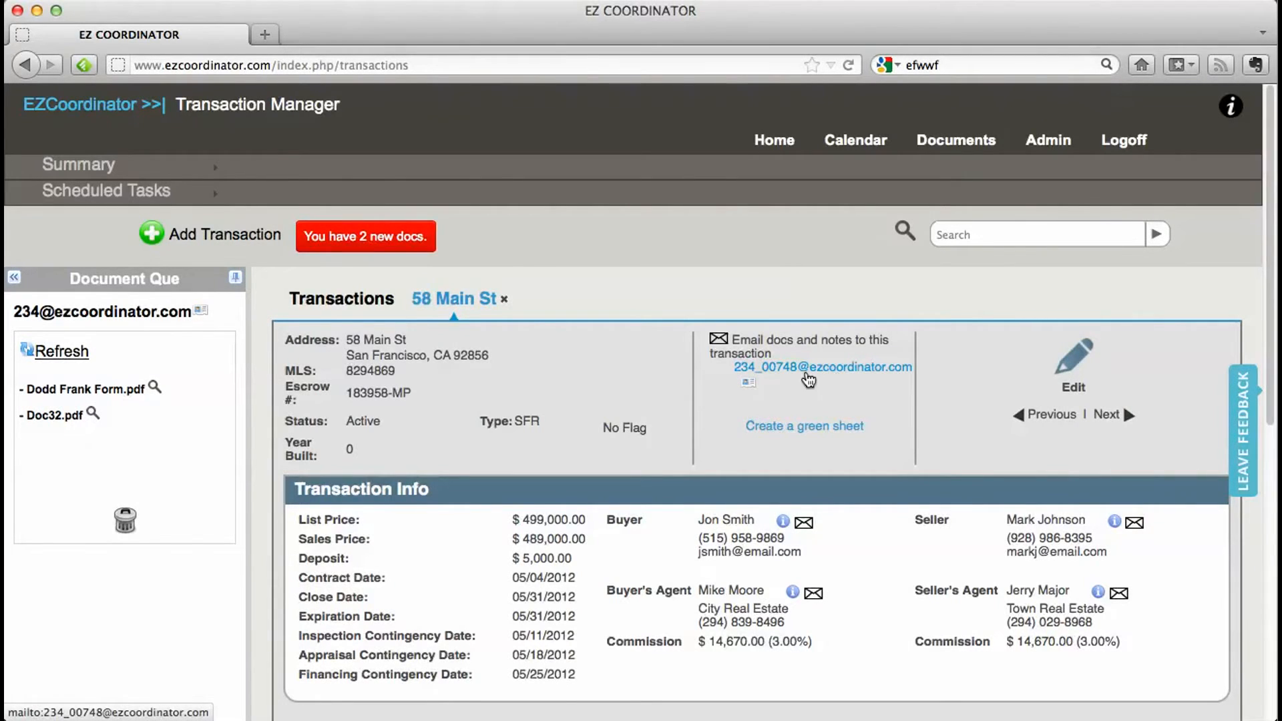
pyautogui.moveTo(1142, 411)
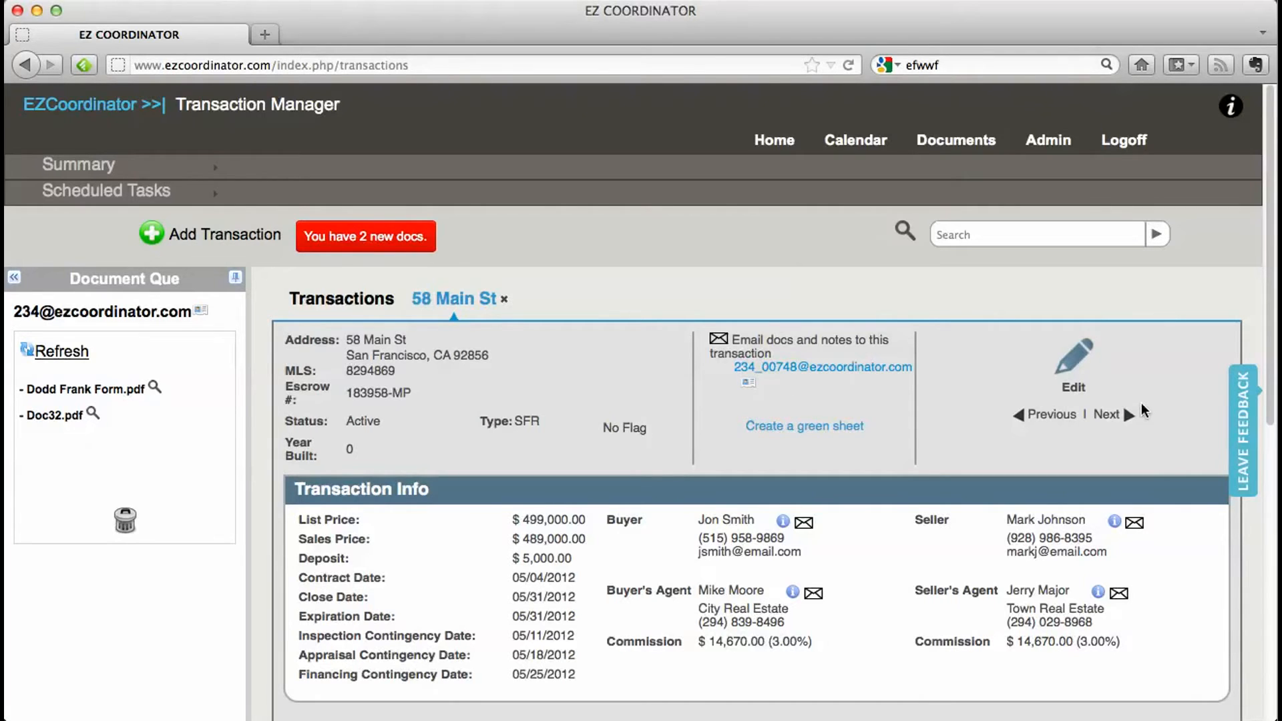
pyautogui.moveTo(1271, 357)
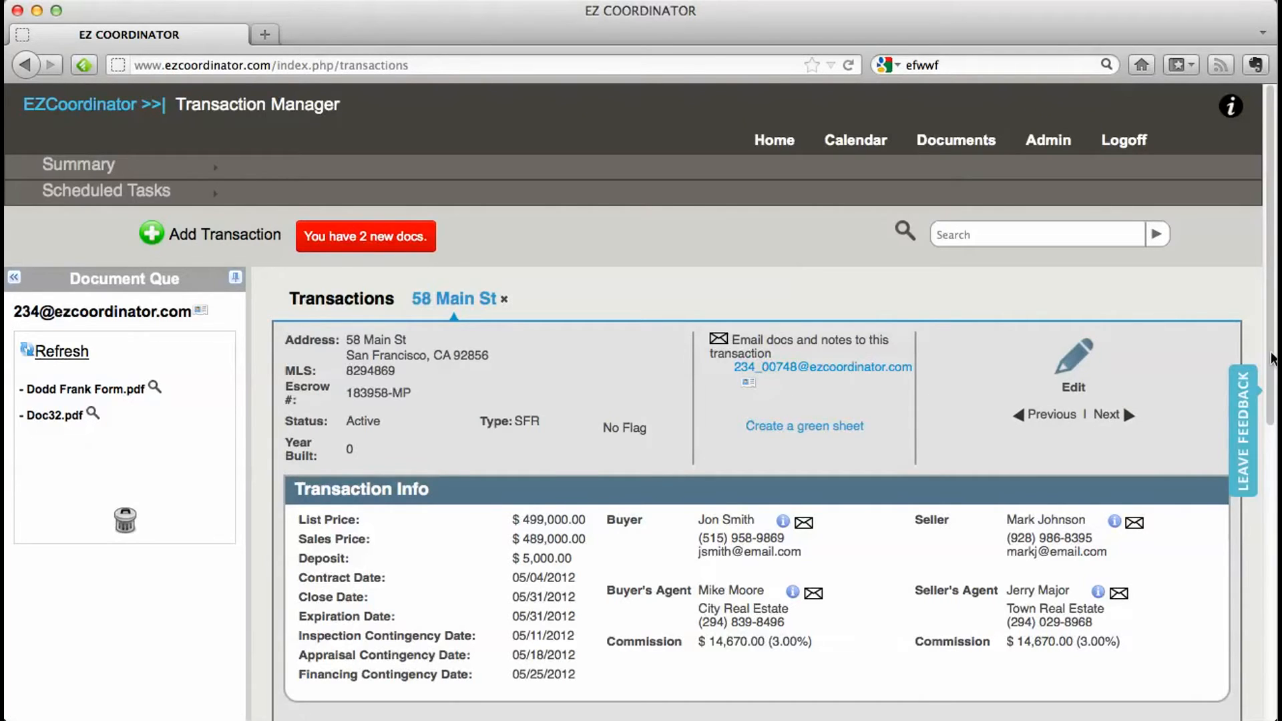
pyautogui.scroll(-3)
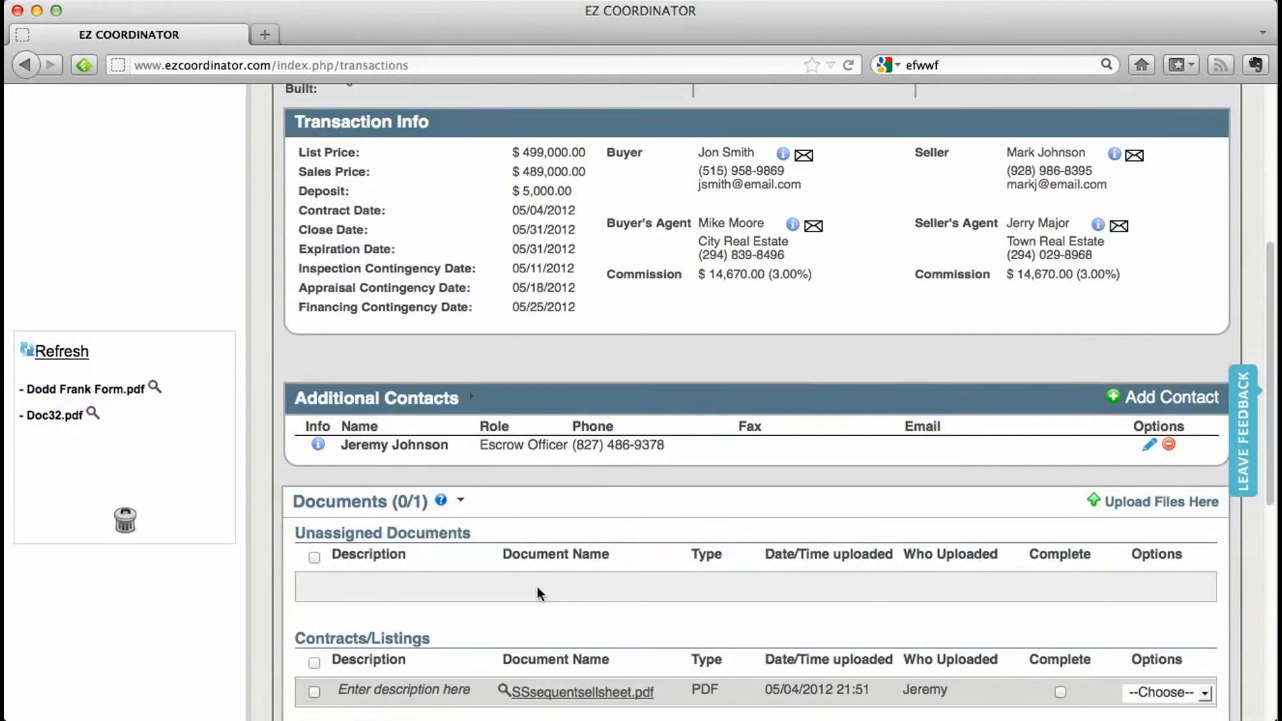
pyautogui.moveTo(1271, 441)
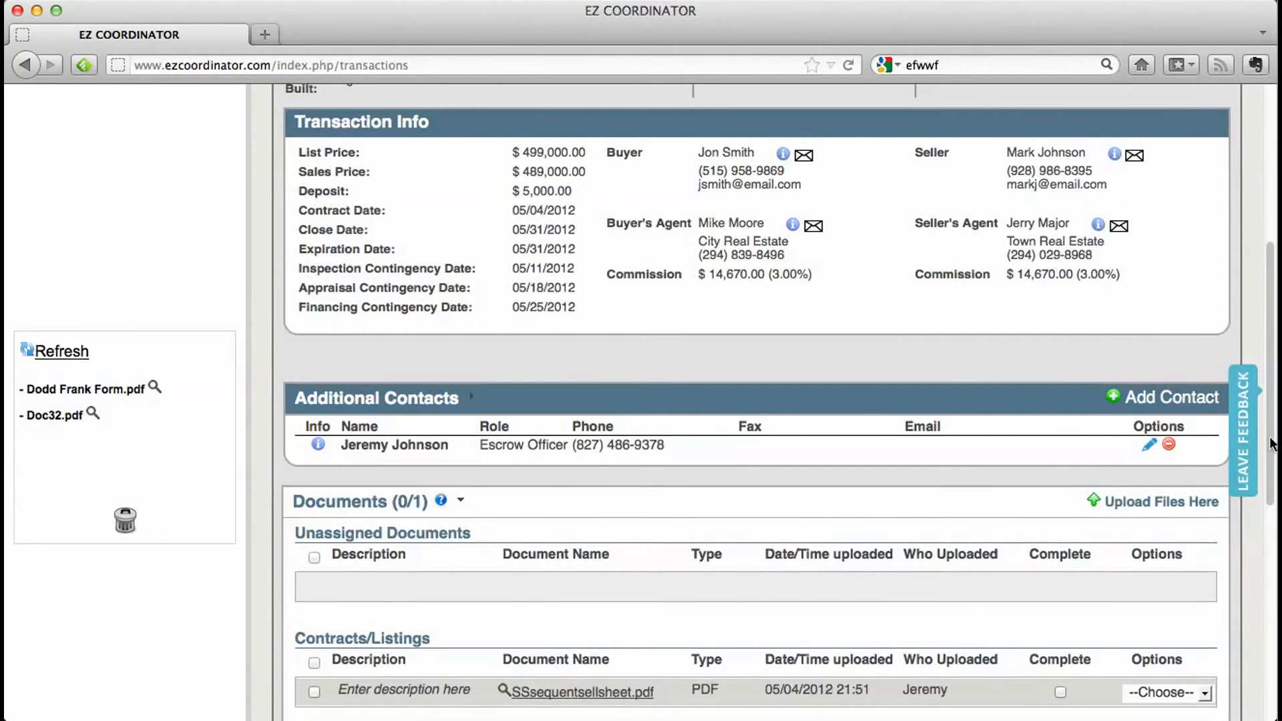
pyautogui.scroll(-3)
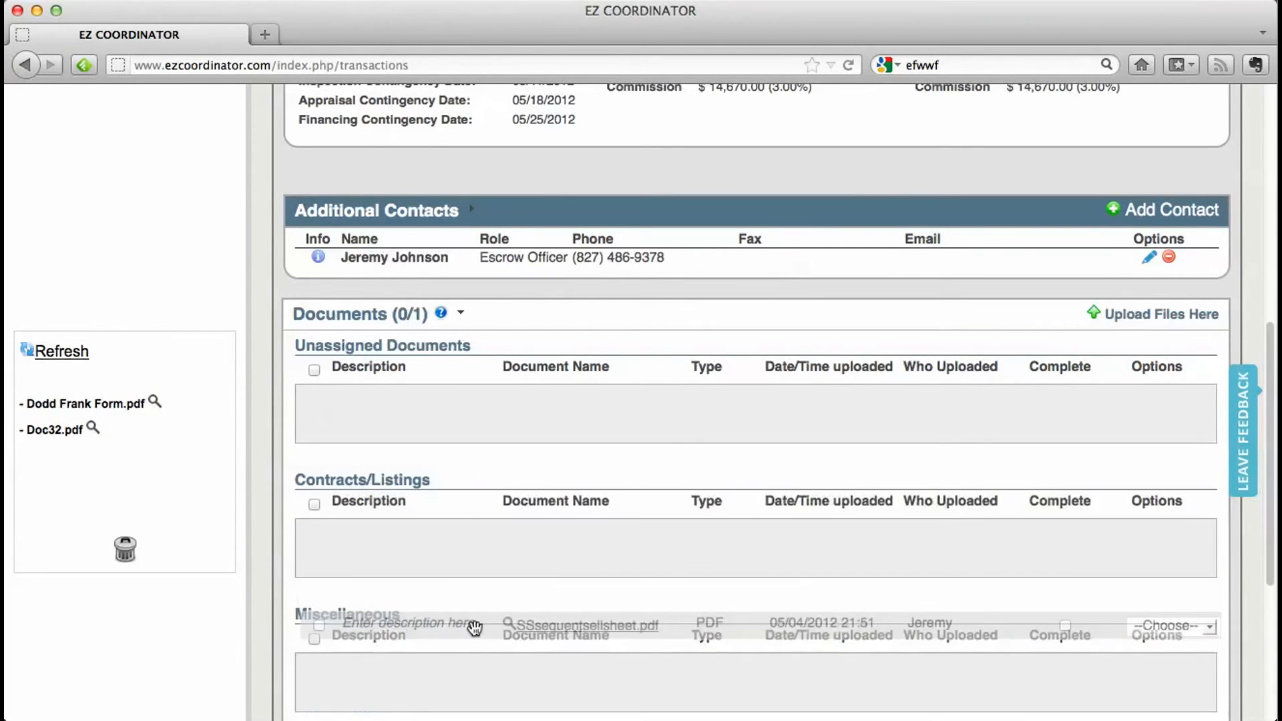
pyautogui.scroll(-3)
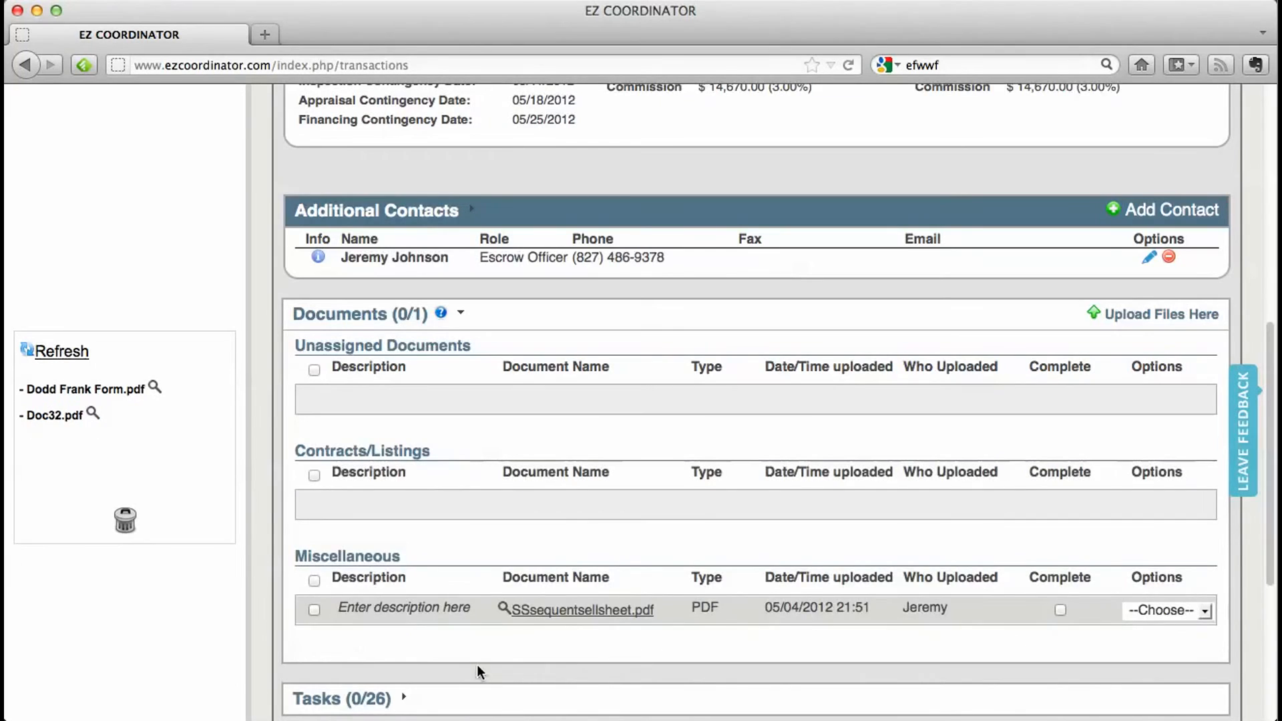
pyautogui.moveTo(172, 464)
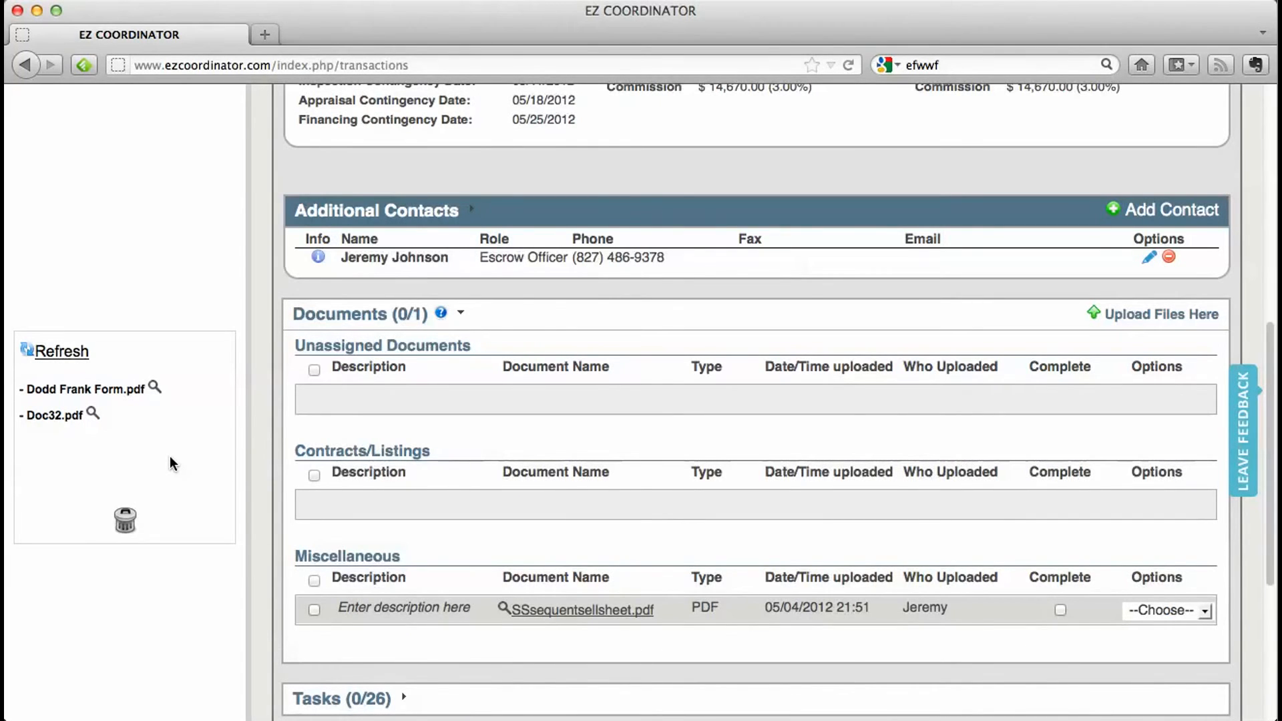
pyautogui.moveTo(115, 400)
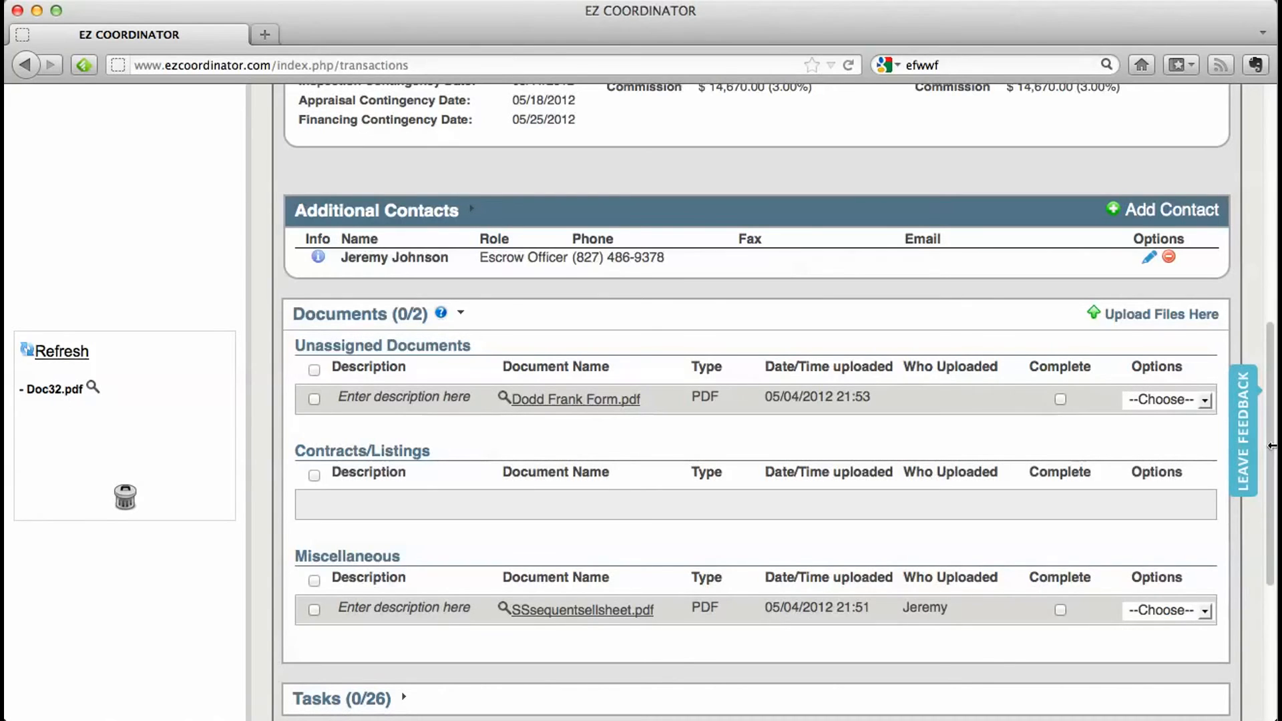
pyautogui.moveTo(1162, 354)
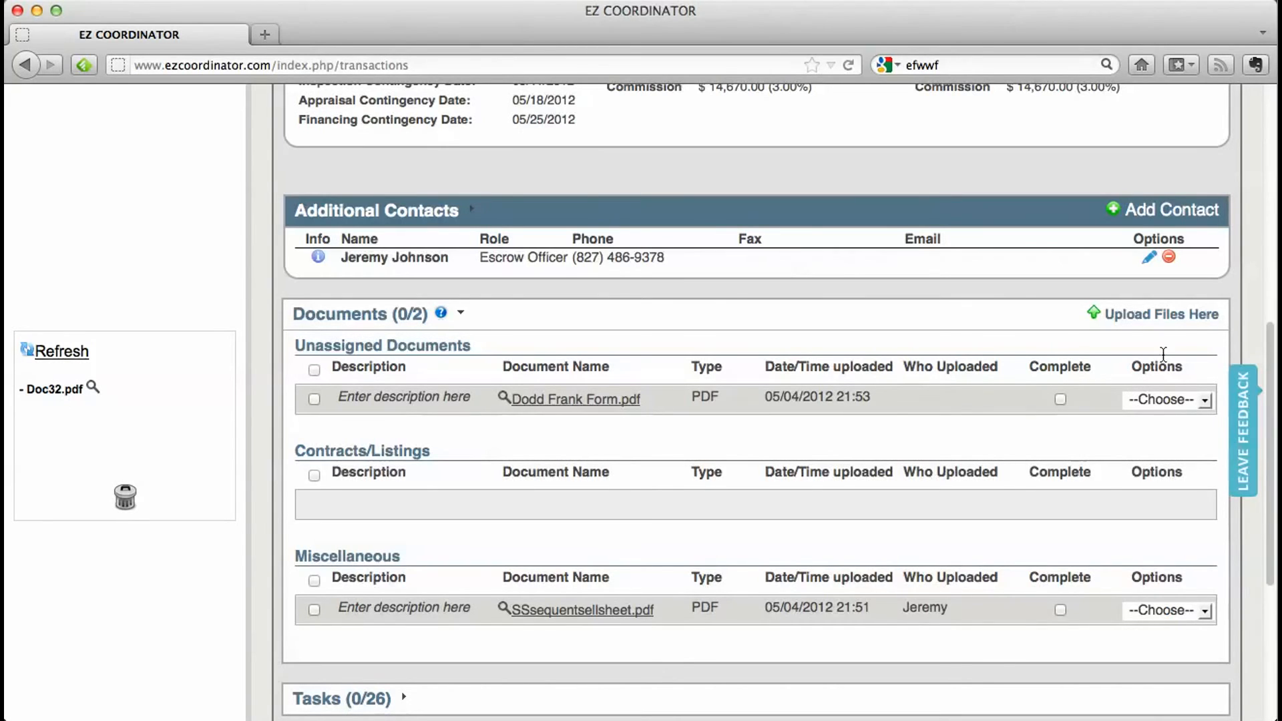
pyautogui.moveTo(1159, 314)
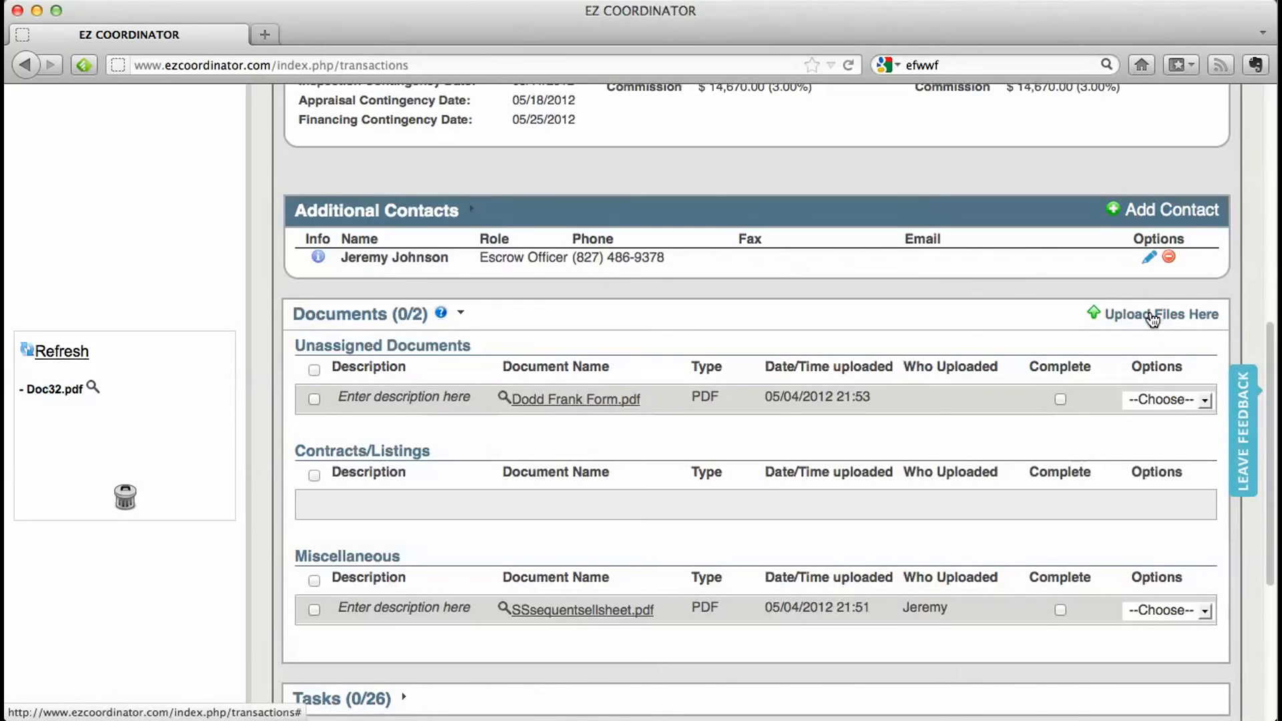
pyautogui.click(1161, 314)
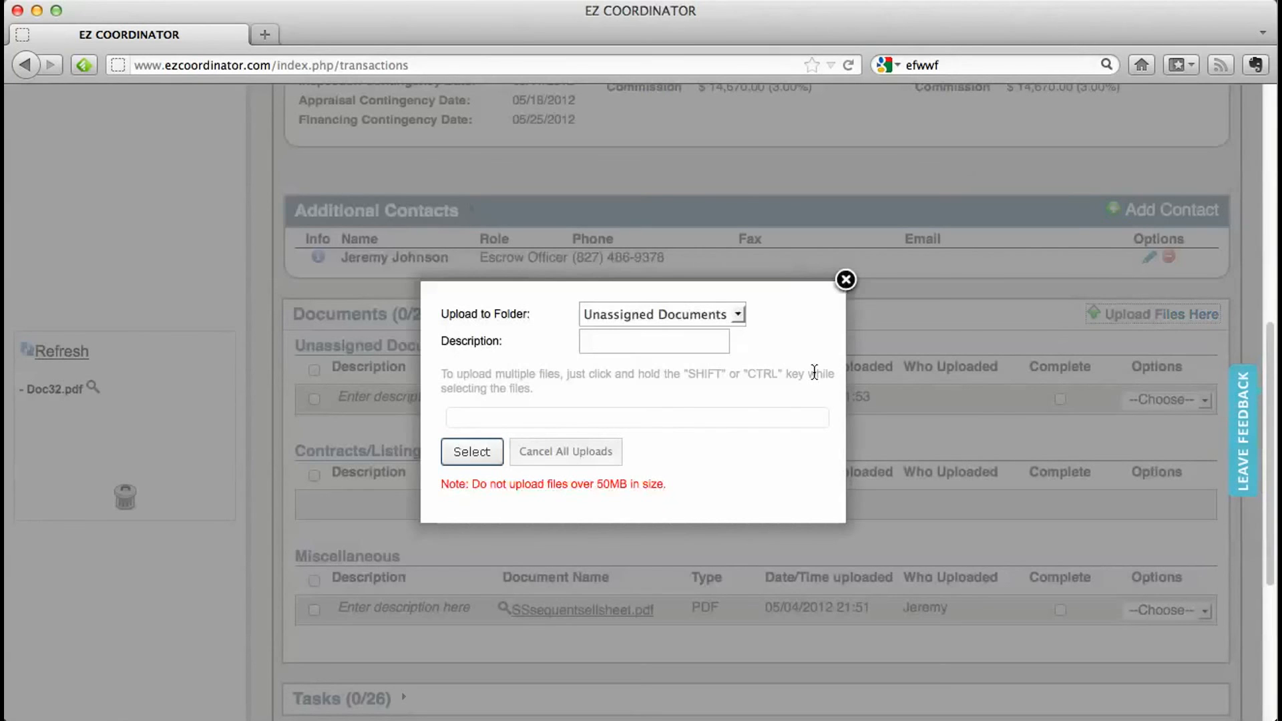
pyautogui.moveTo(697, 396)
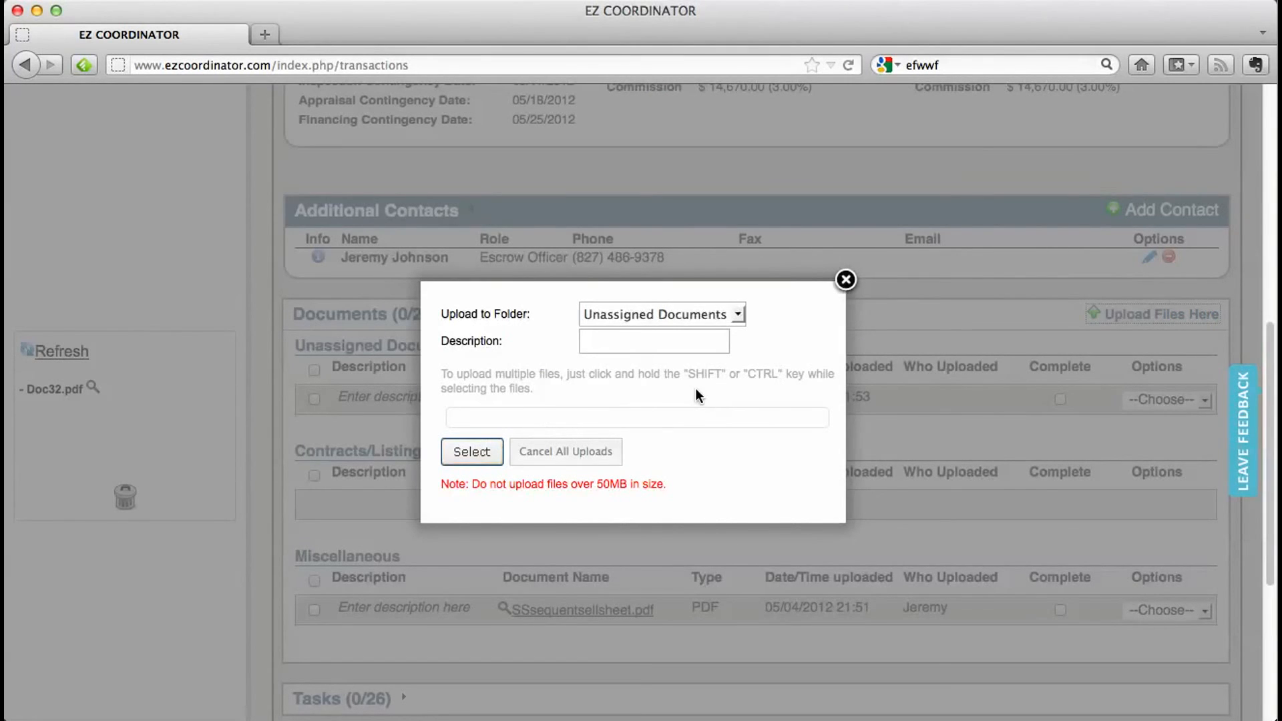
pyautogui.click(846, 279)
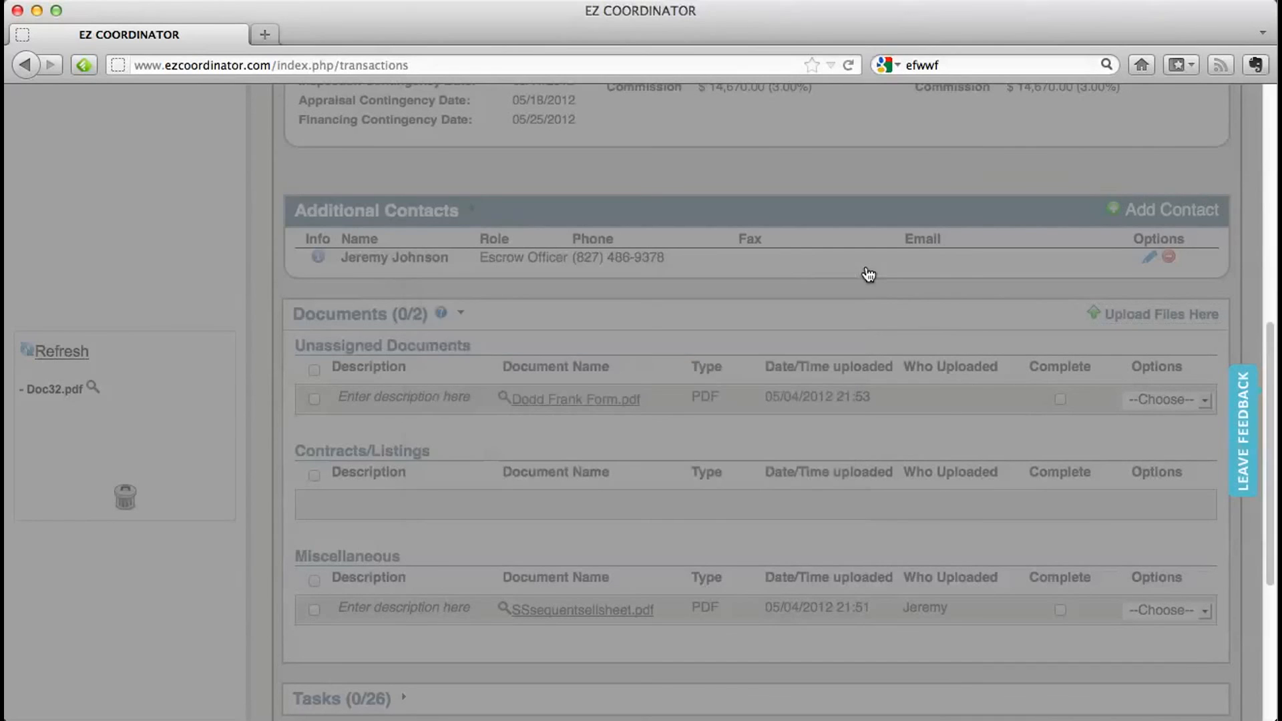